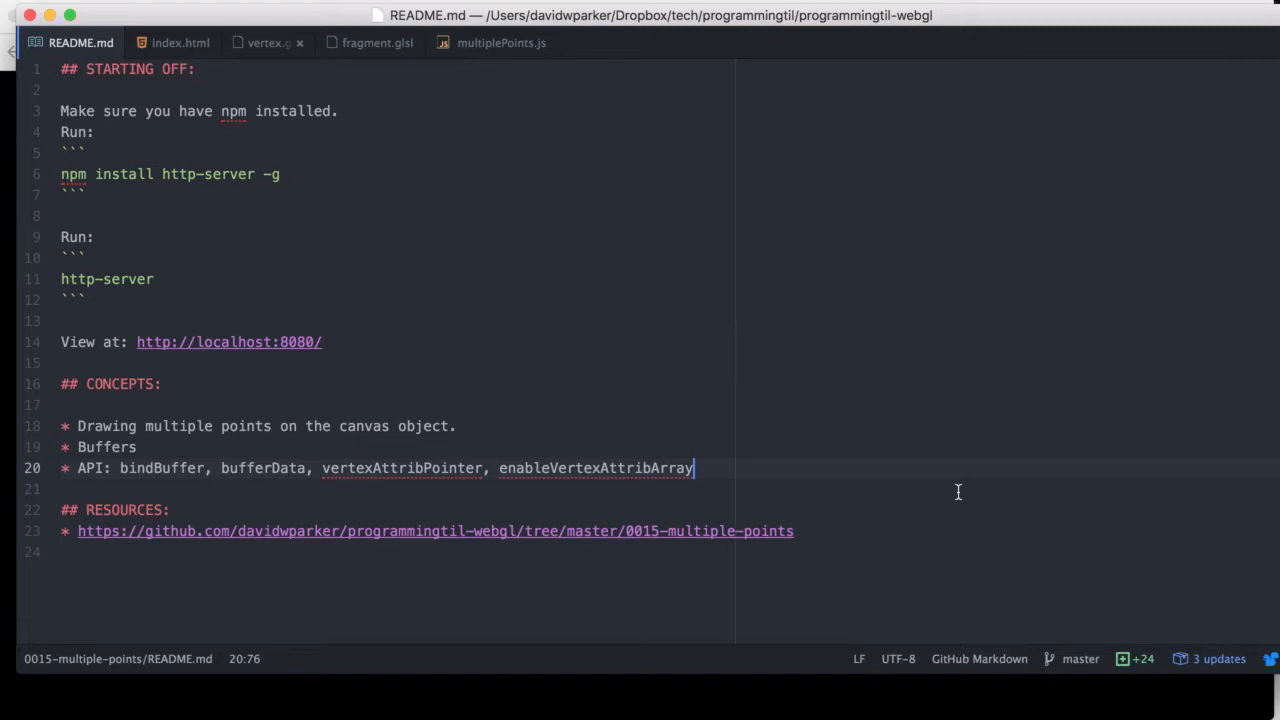
{"action": "mouse_move", "coordinate": [890, 390]}
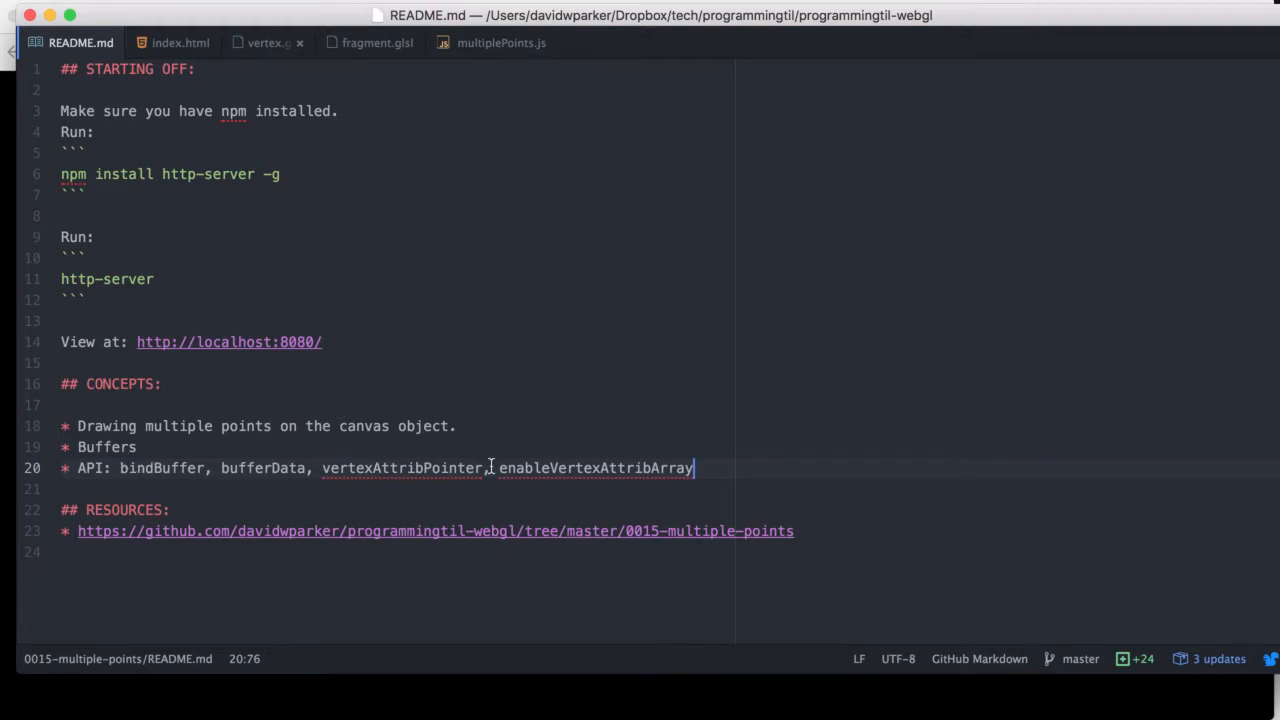
{"action": "mouse_move", "coordinate": [793, 427]}
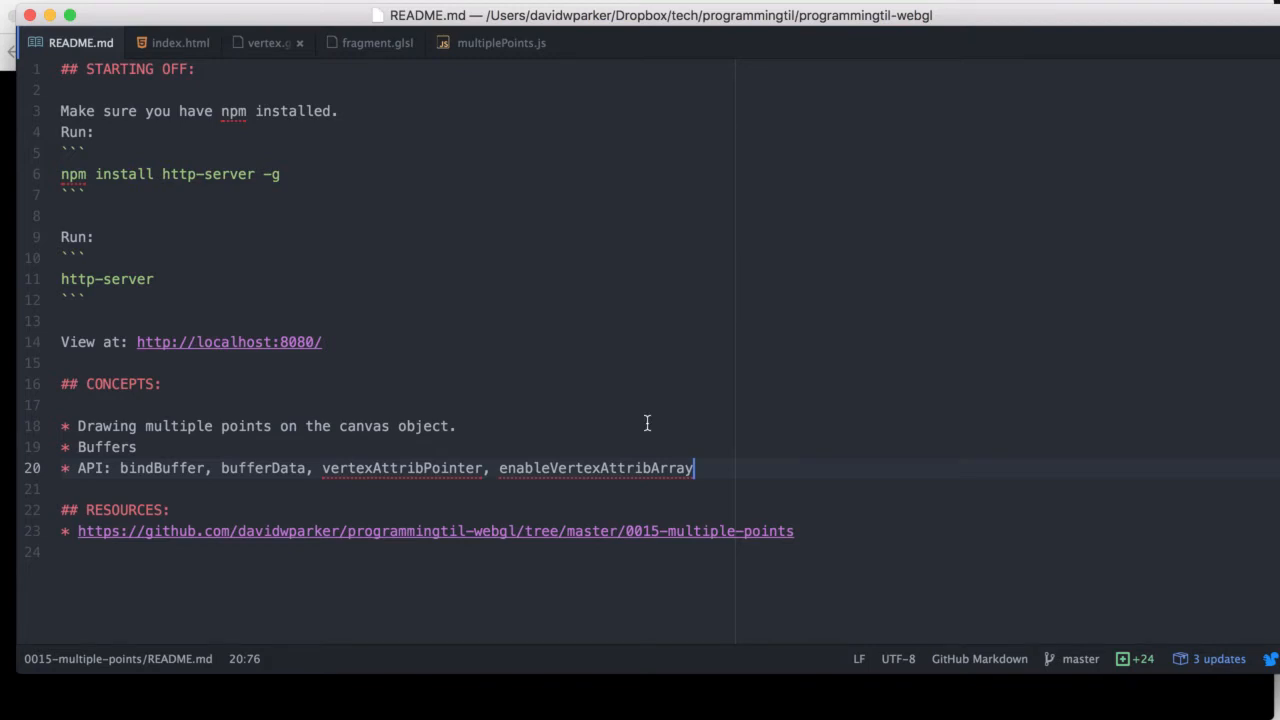
Review index.html, then vertex.glsl, then fragment.glsl with its cyan colour code
{"action": "left_click", "coordinate": [181, 42]}
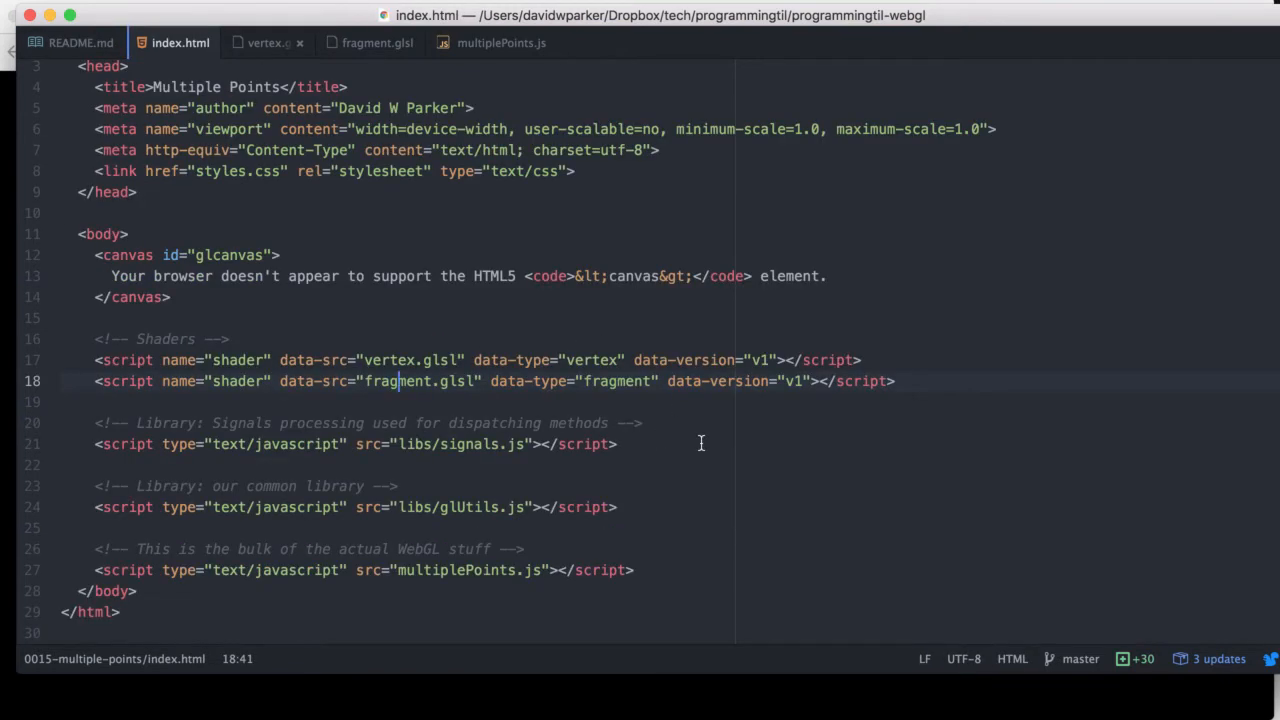
{"action": "left_click", "coordinate": [262, 42]}
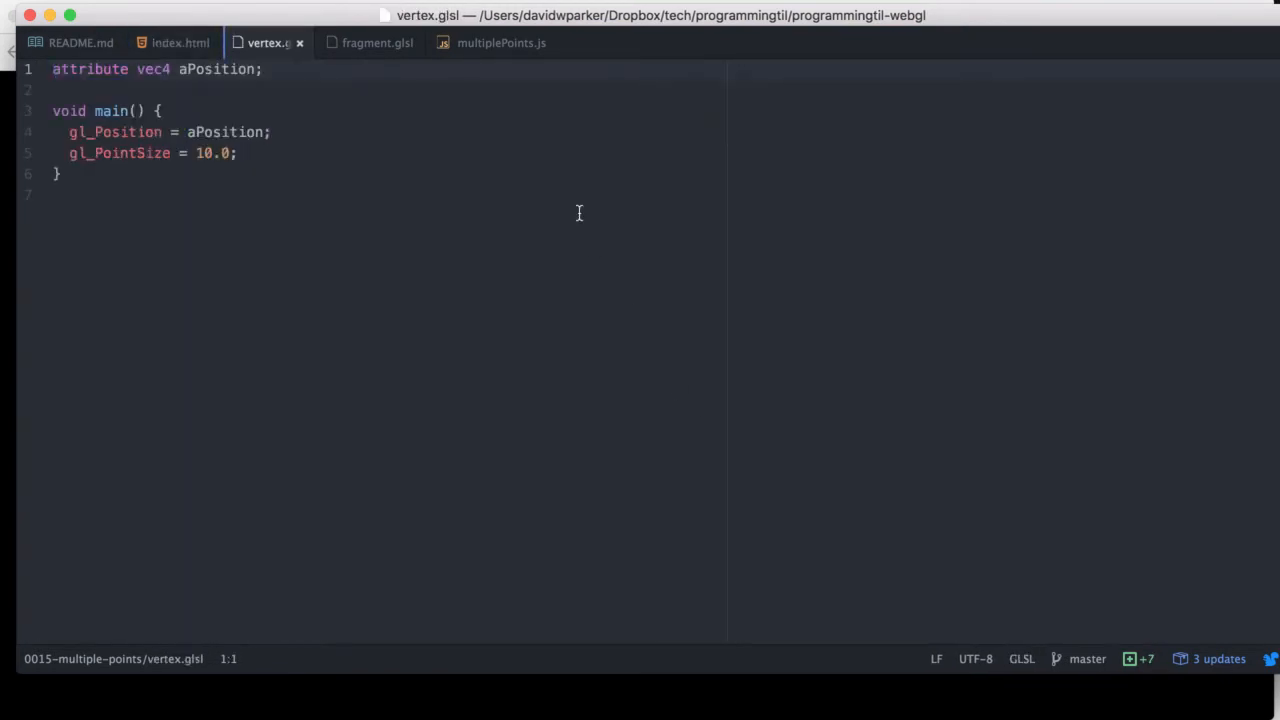
{"action": "left_click", "coordinate": [377, 42]}
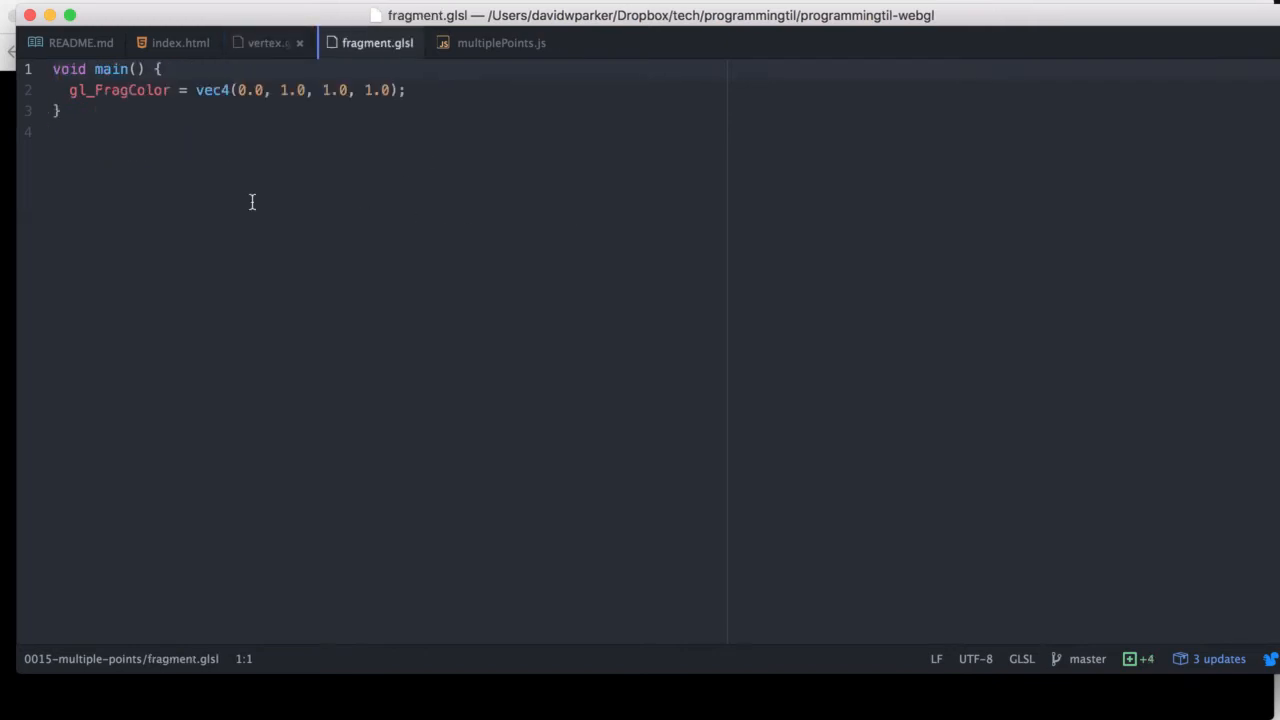
In multiplePoints.js, walk through the canvas/WebGL check and the initBuffers call in draw()
{"action": "left_click", "coordinate": [501, 42]}
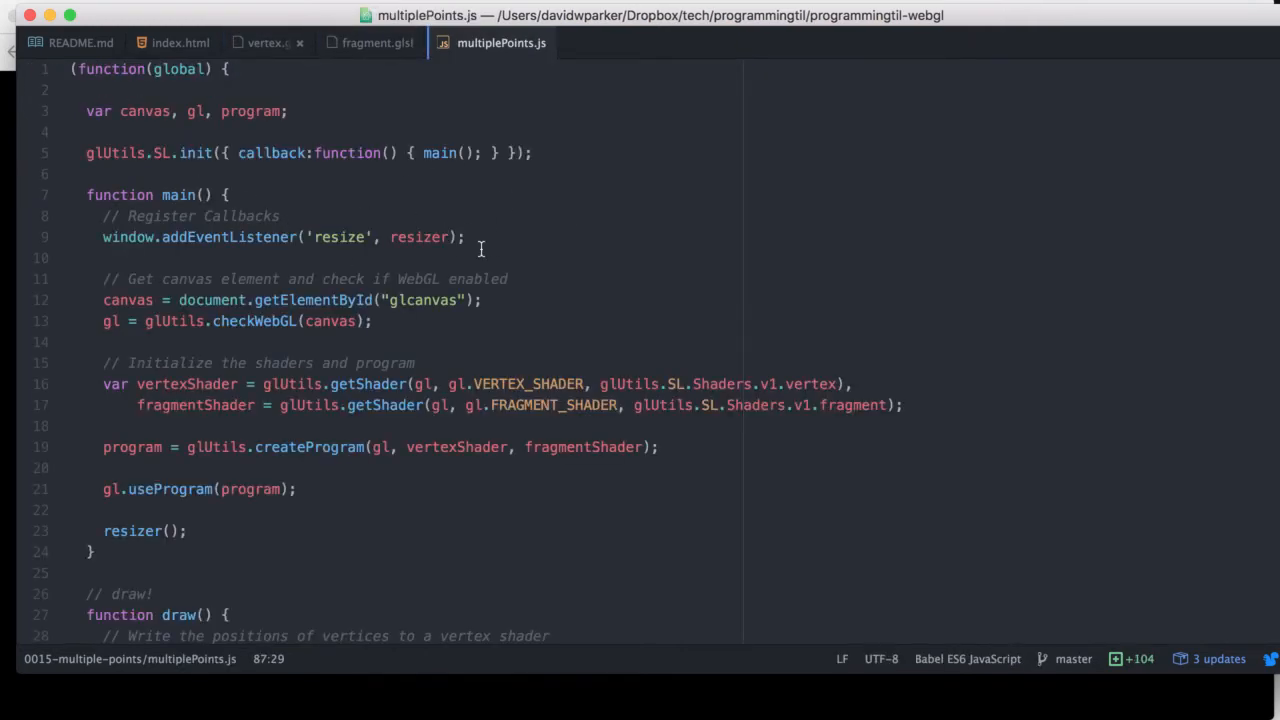
{"action": "mouse_move", "coordinate": [375, 332]}
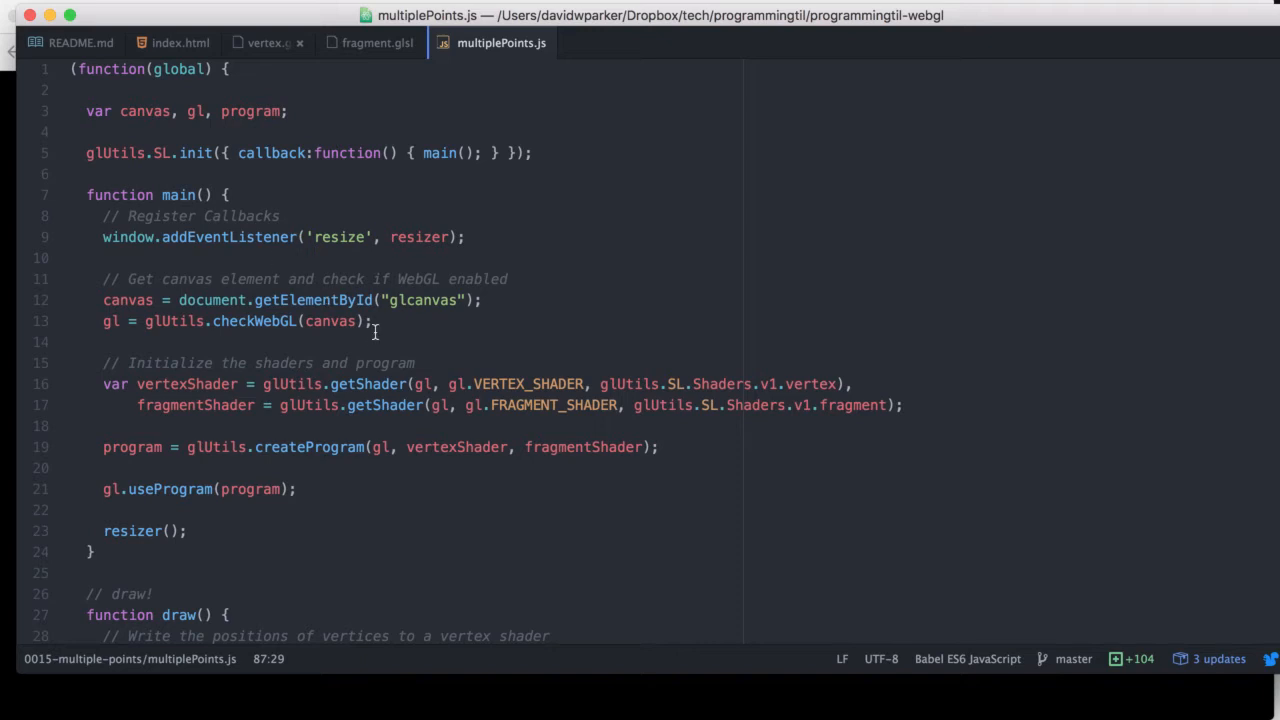
{"action": "left_click", "coordinate": [293, 279]}
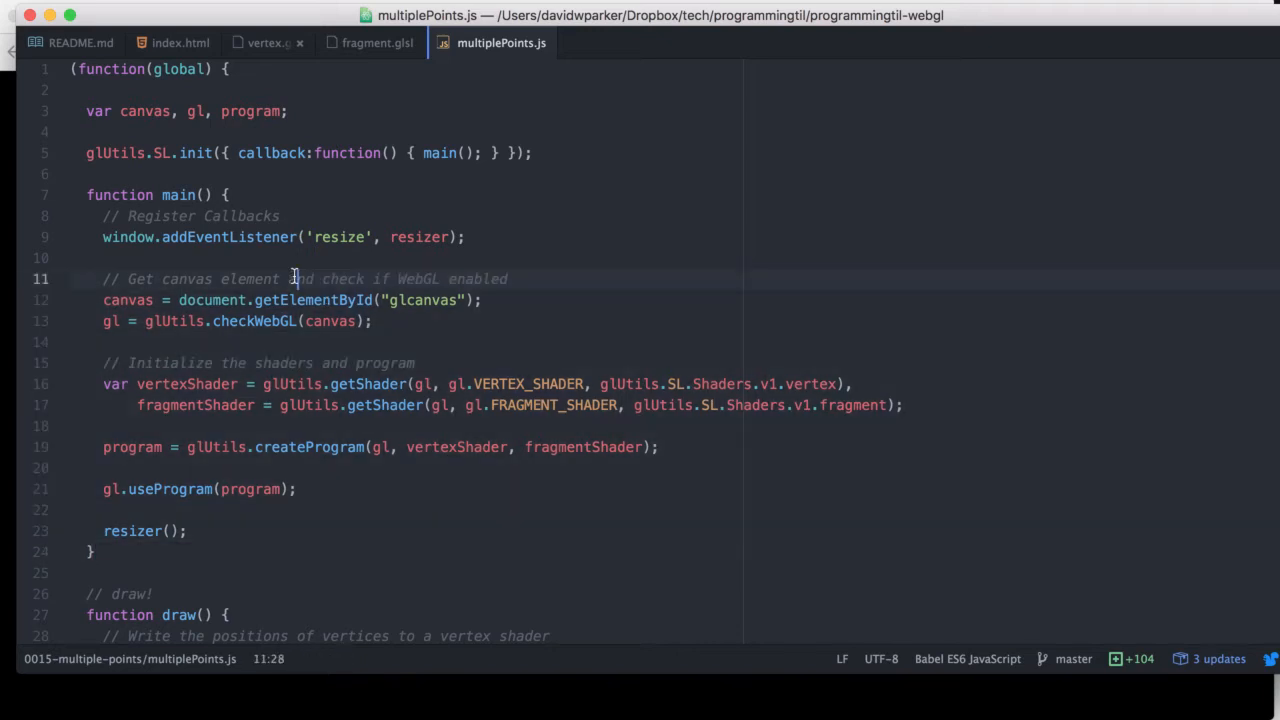
{"action": "scroll", "scroll_direction": "down", "scroll_amount": 3}
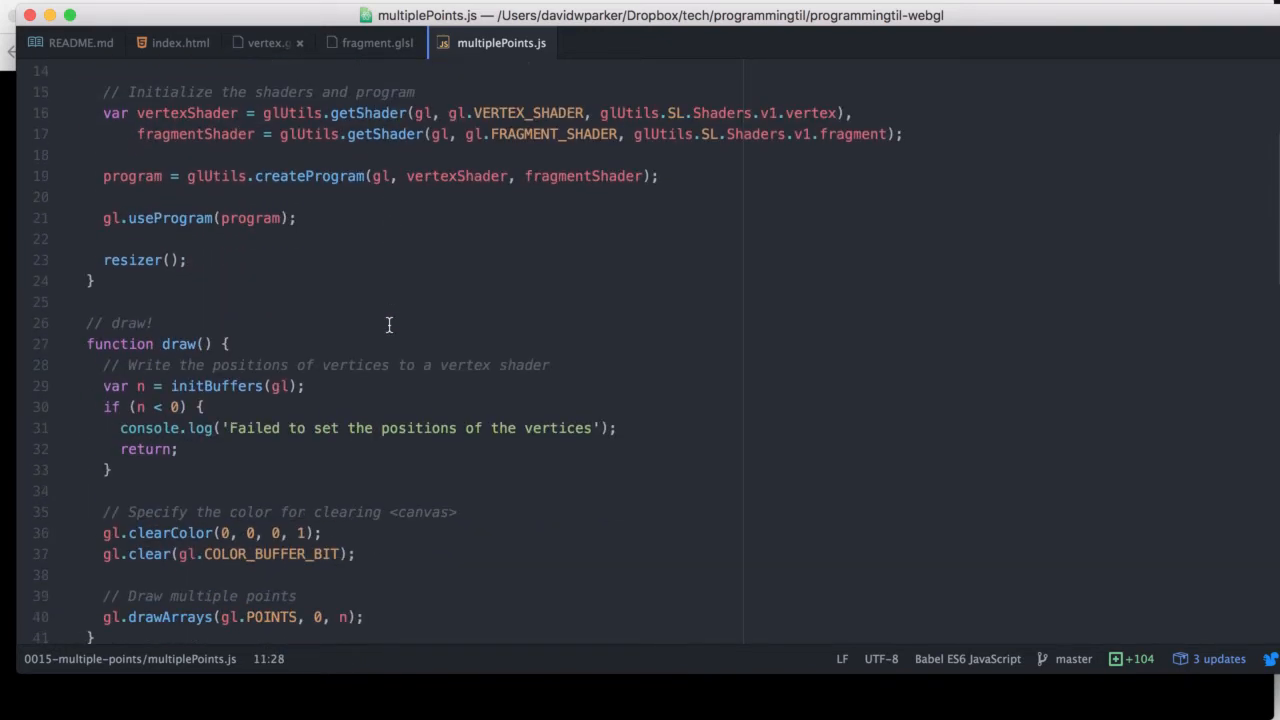
{"action": "scroll", "scroll_direction": "down", "scroll_amount": 3}
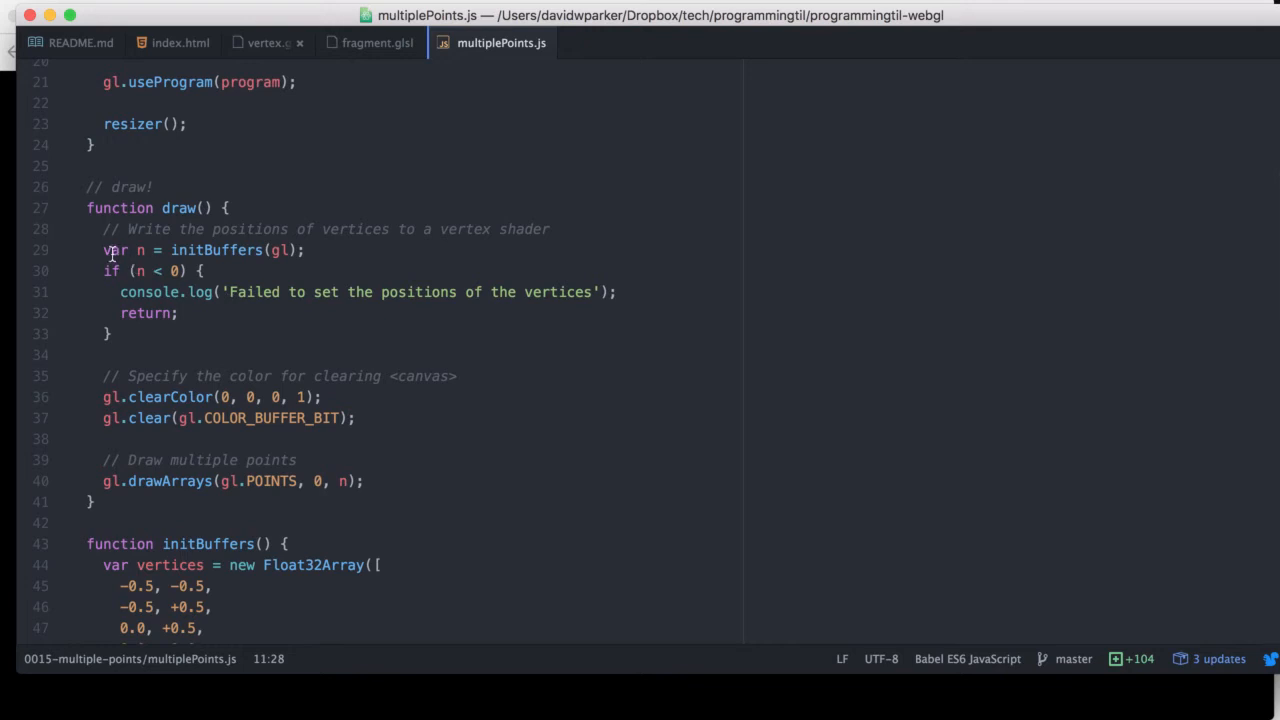
{"action": "left_click", "coordinate": [138, 491]}
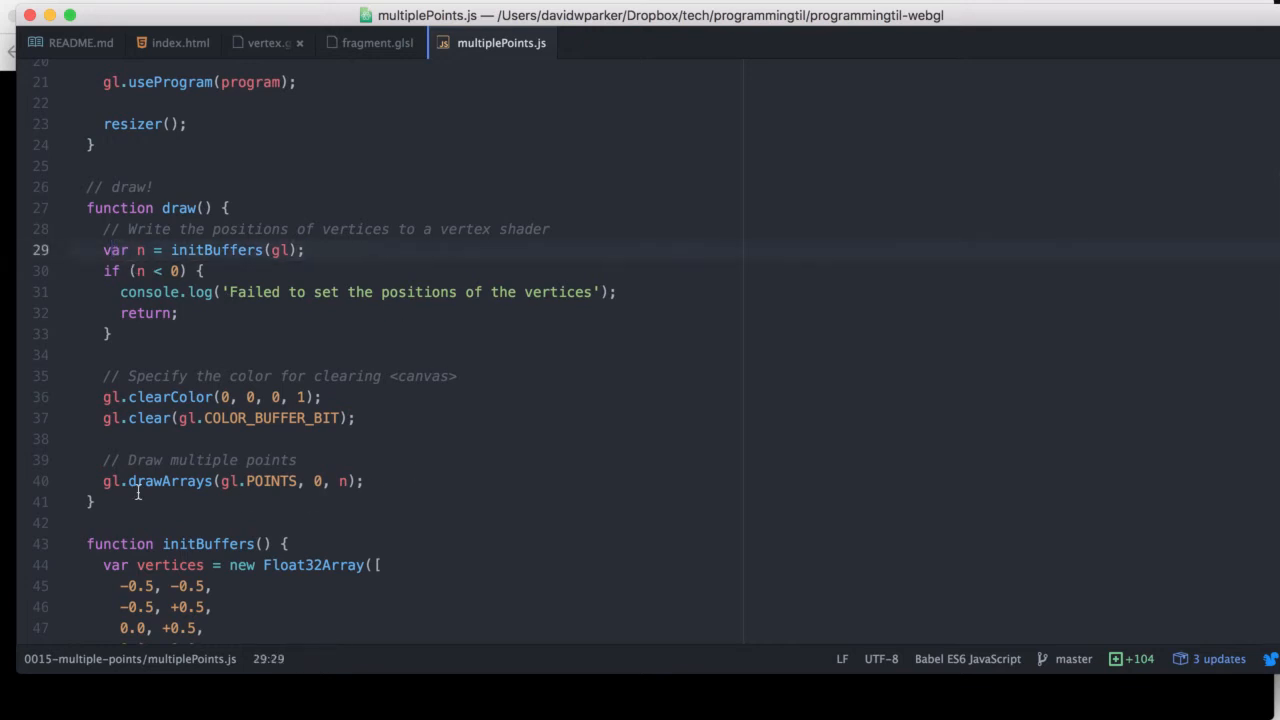
{"action": "left_click", "coordinate": [341, 481]}
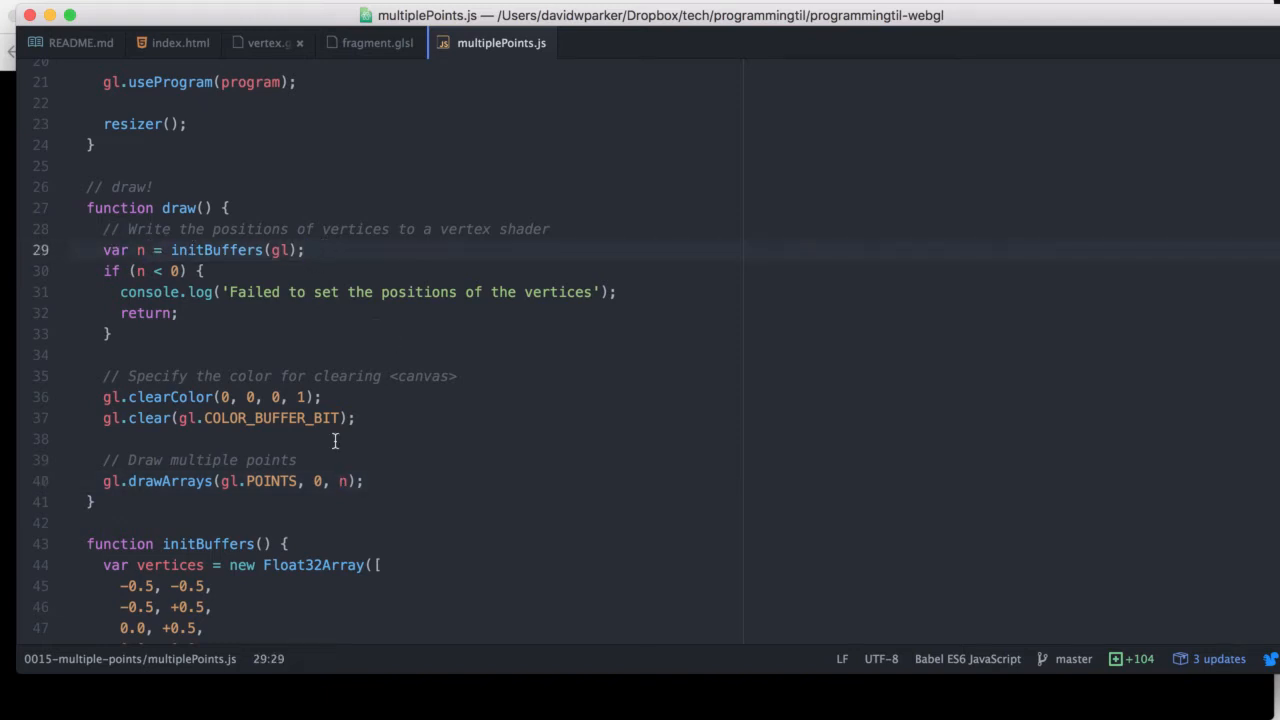
{"action": "scroll", "scroll_direction": "down", "scroll_amount": 3}
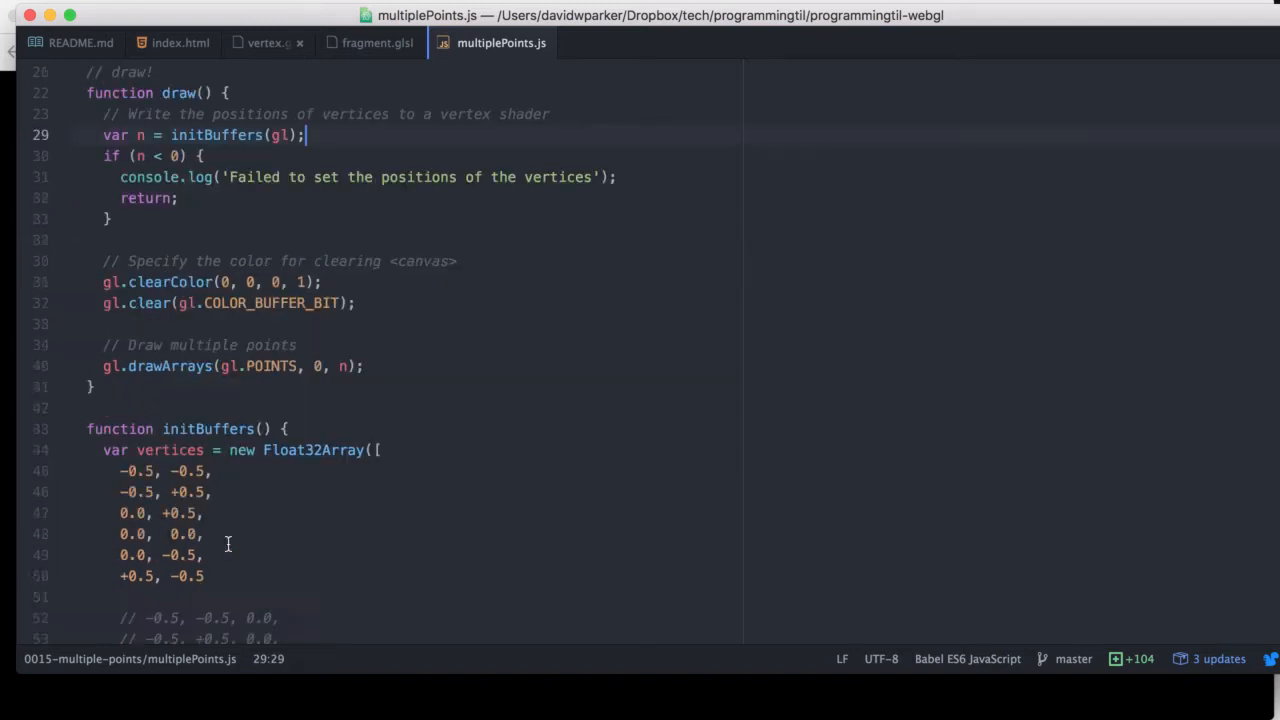
{"action": "scroll", "scroll_direction": "down", "scroll_amount": 3}
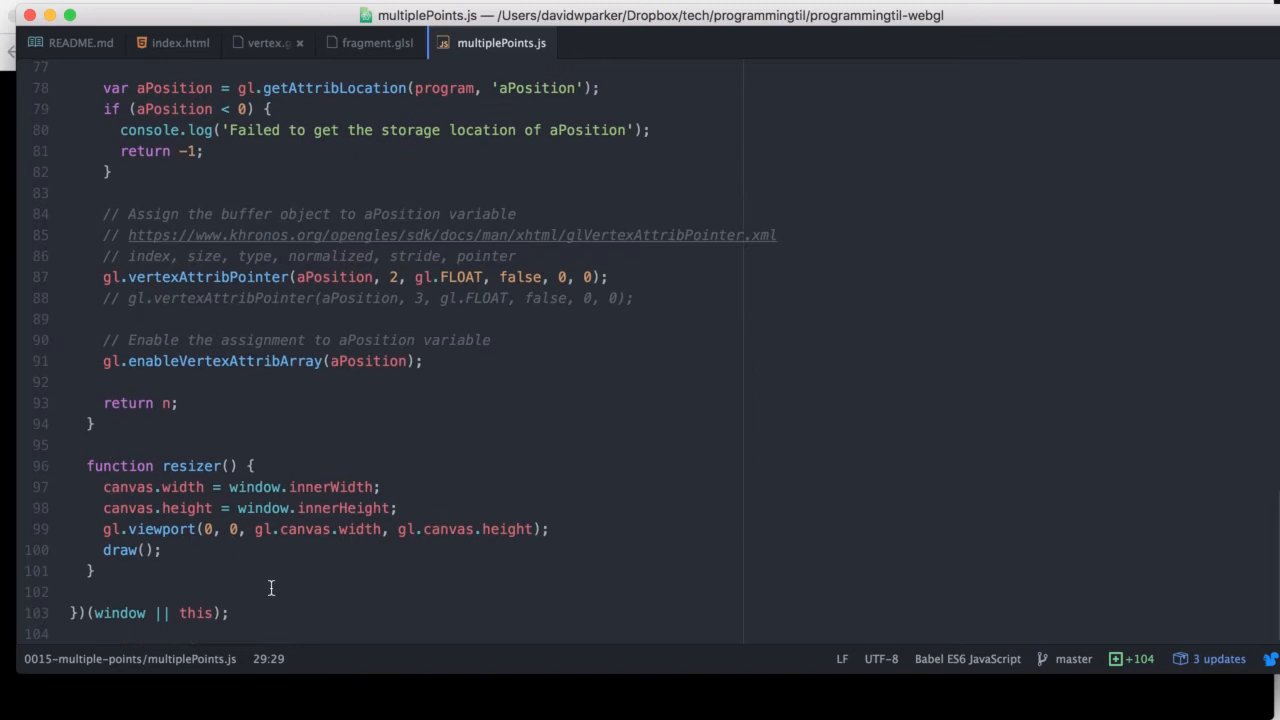
{"action": "scroll", "scroll_direction": "up", "scroll_amount": 3}
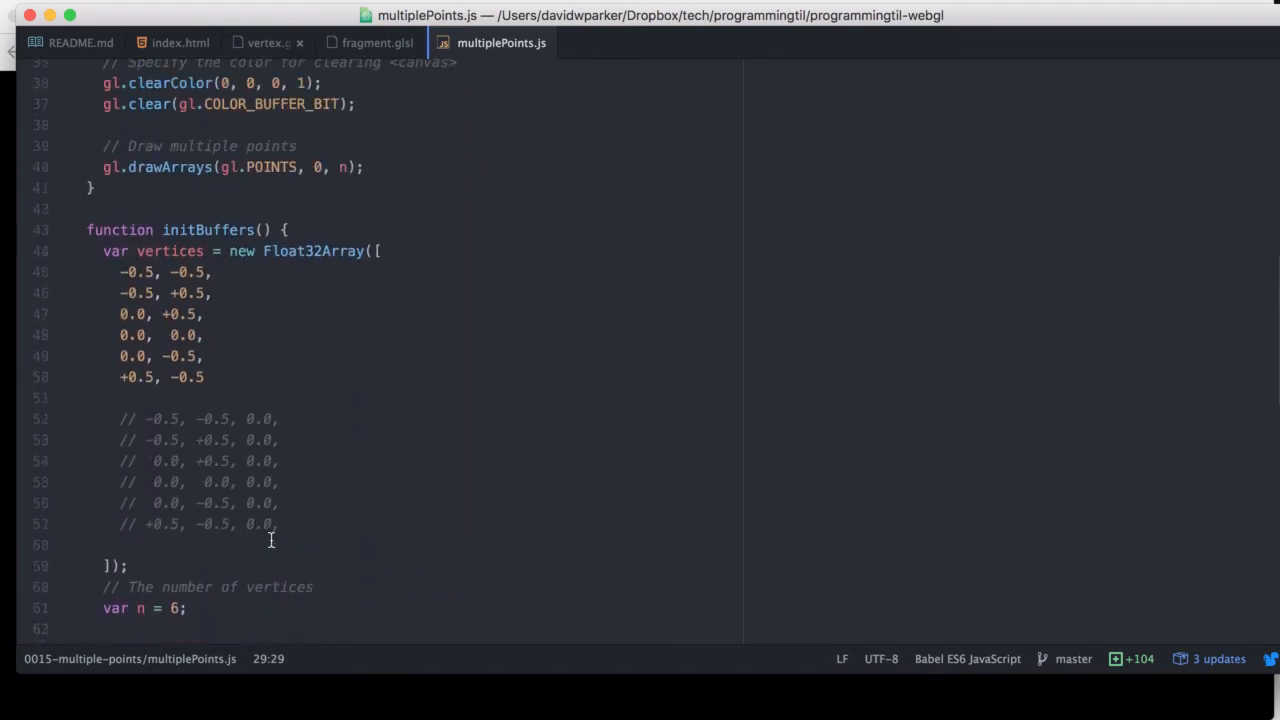
{"action": "scroll", "scroll_direction": "down", "scroll_amount": 3}
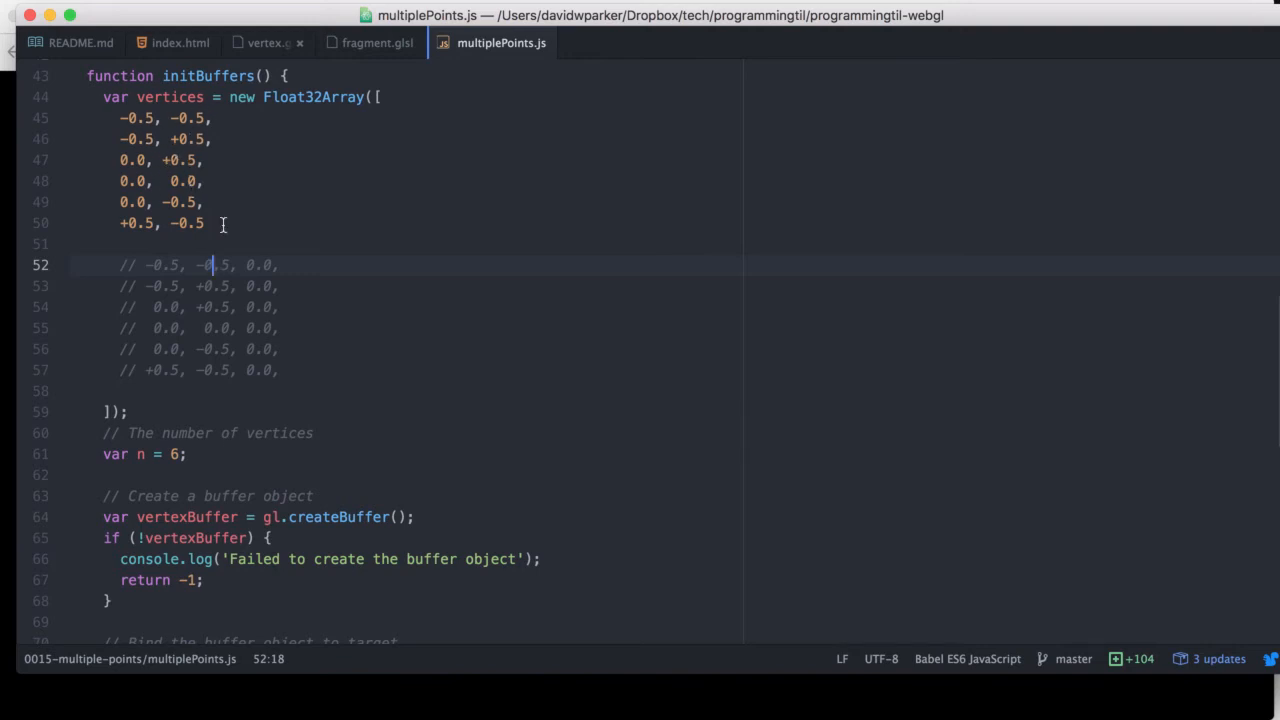
{"action": "scroll", "scroll_direction": "down", "scroll_amount": 3}
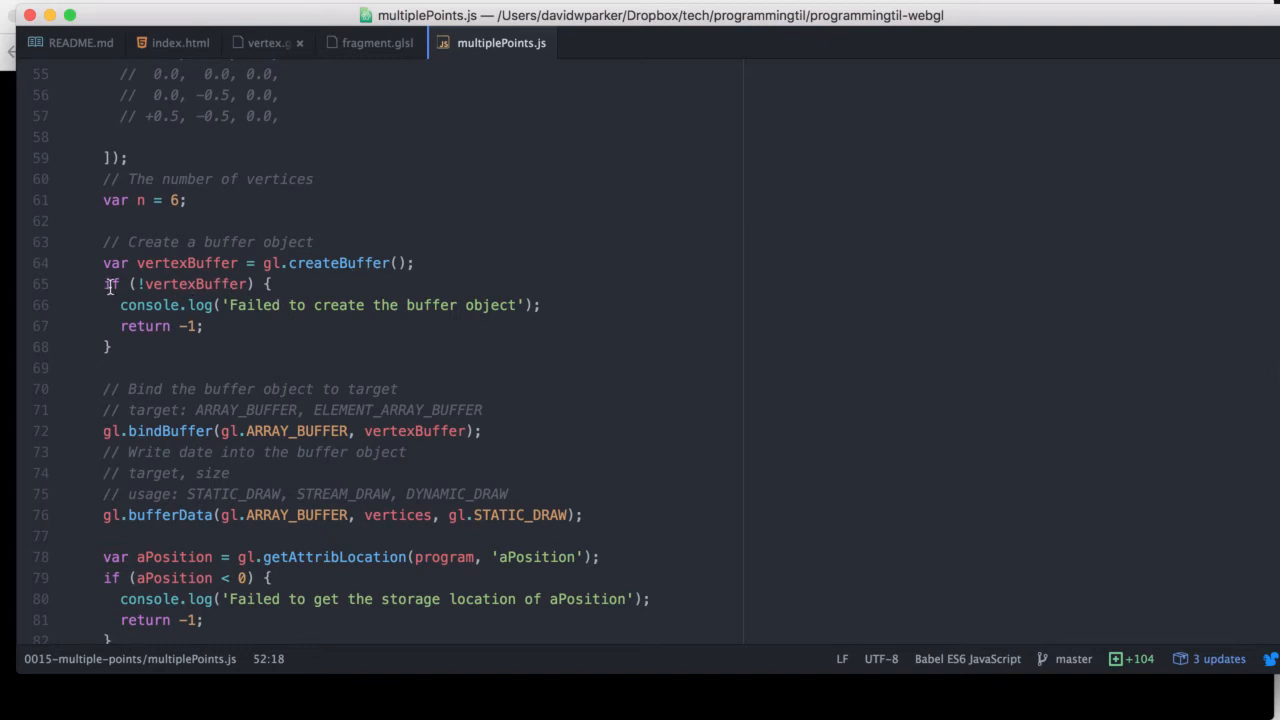
{"action": "left_click", "coordinate": [110, 346]}
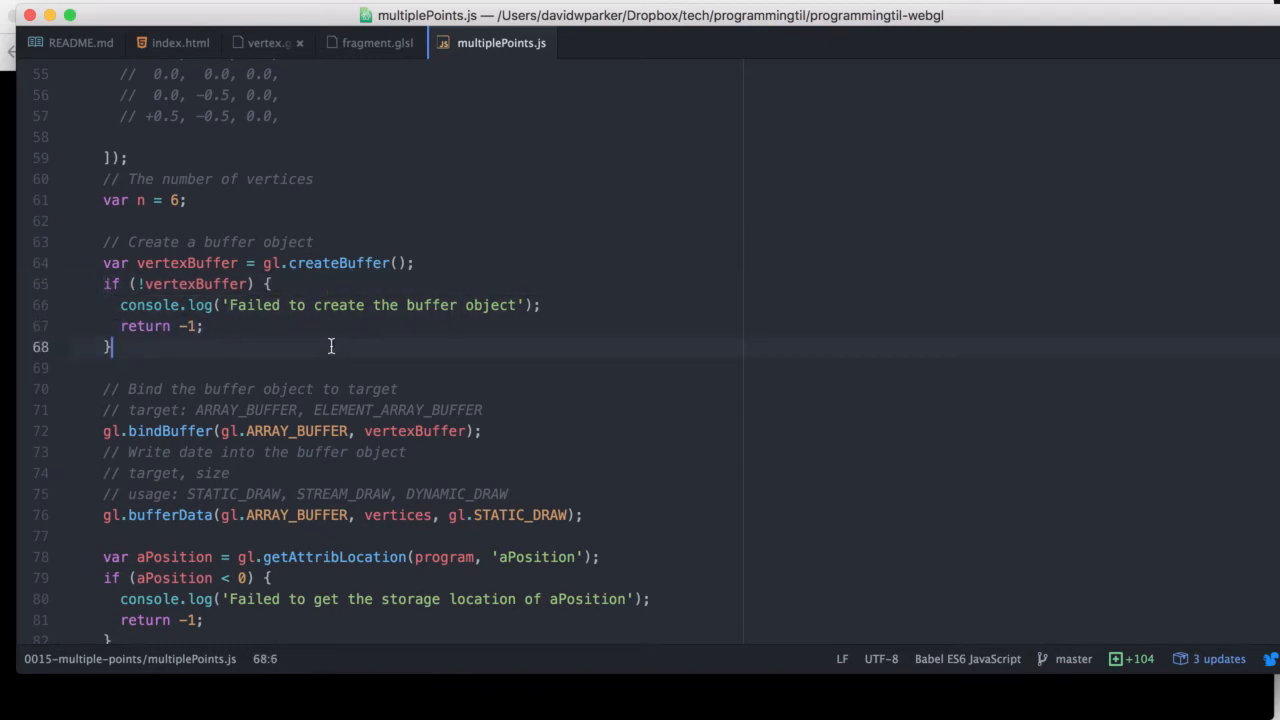
{"action": "scroll", "scroll_direction": "down", "scroll_amount": 3}
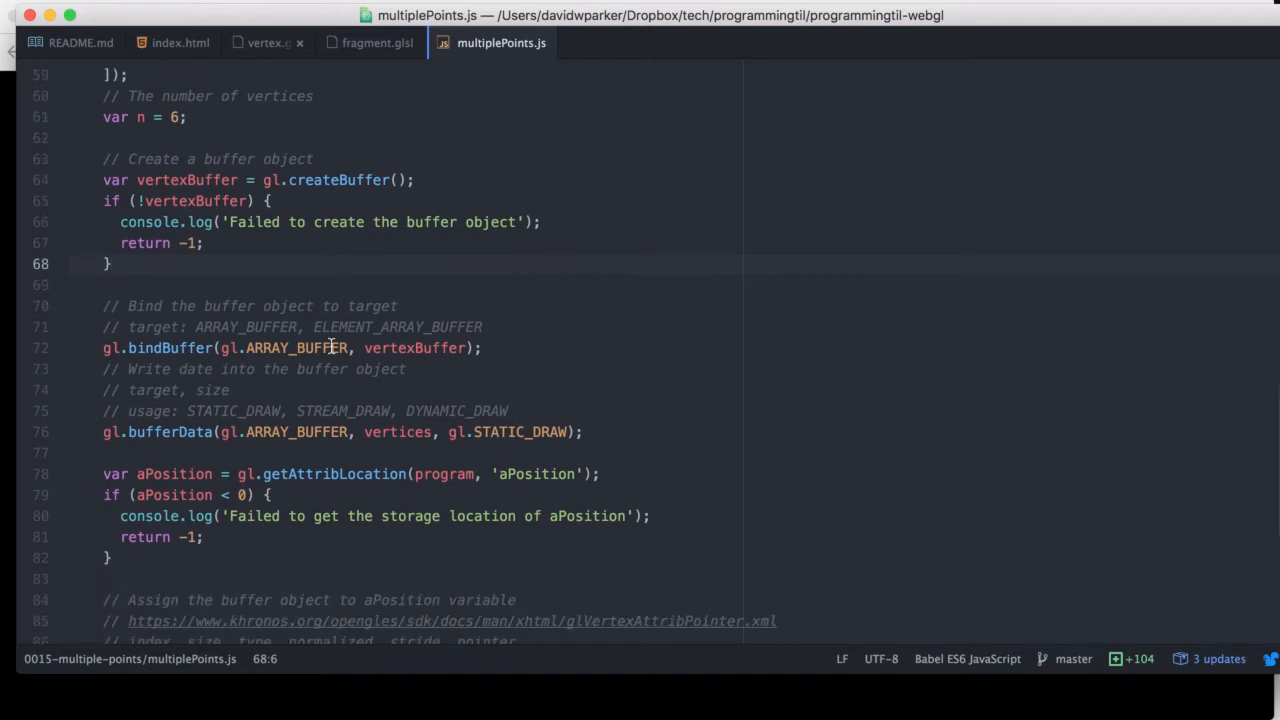
{"action": "left_click", "coordinate": [111, 263]}
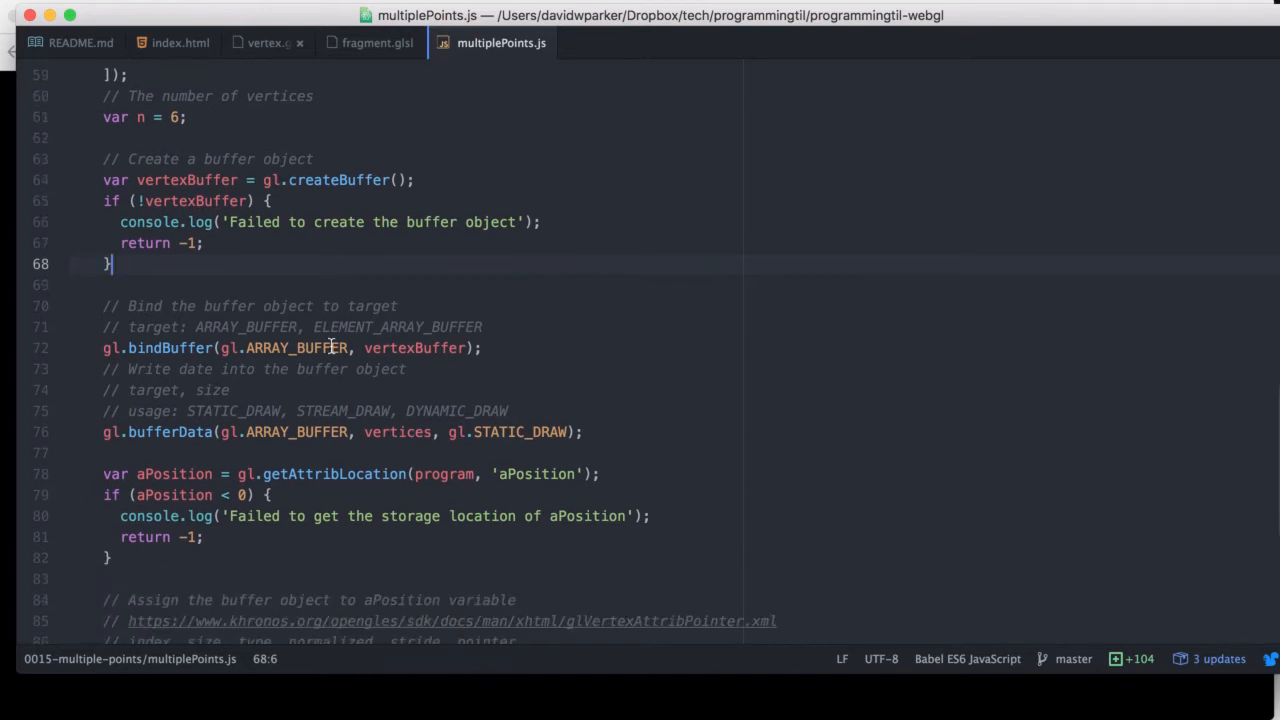
{"action": "double_click", "coordinate": [414, 347]}
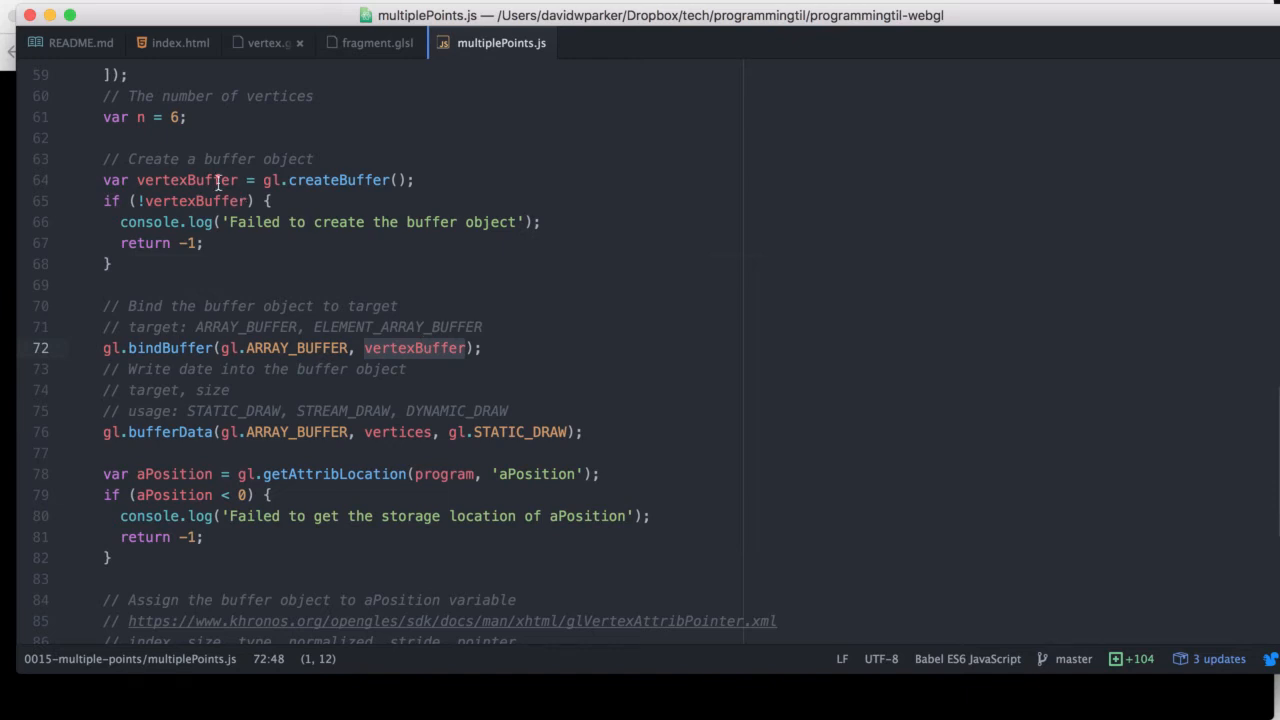
{"action": "mouse_move", "coordinate": [141, 358]}
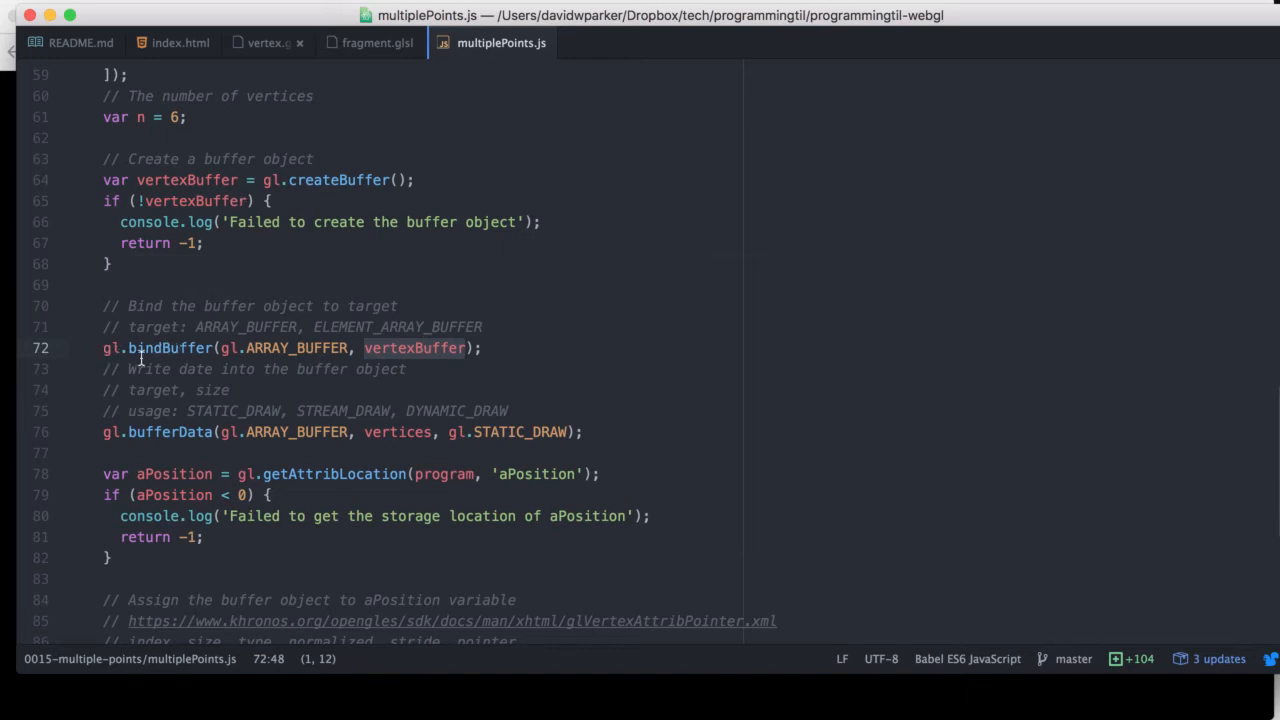
{"action": "mouse_move", "coordinate": [185, 369]}
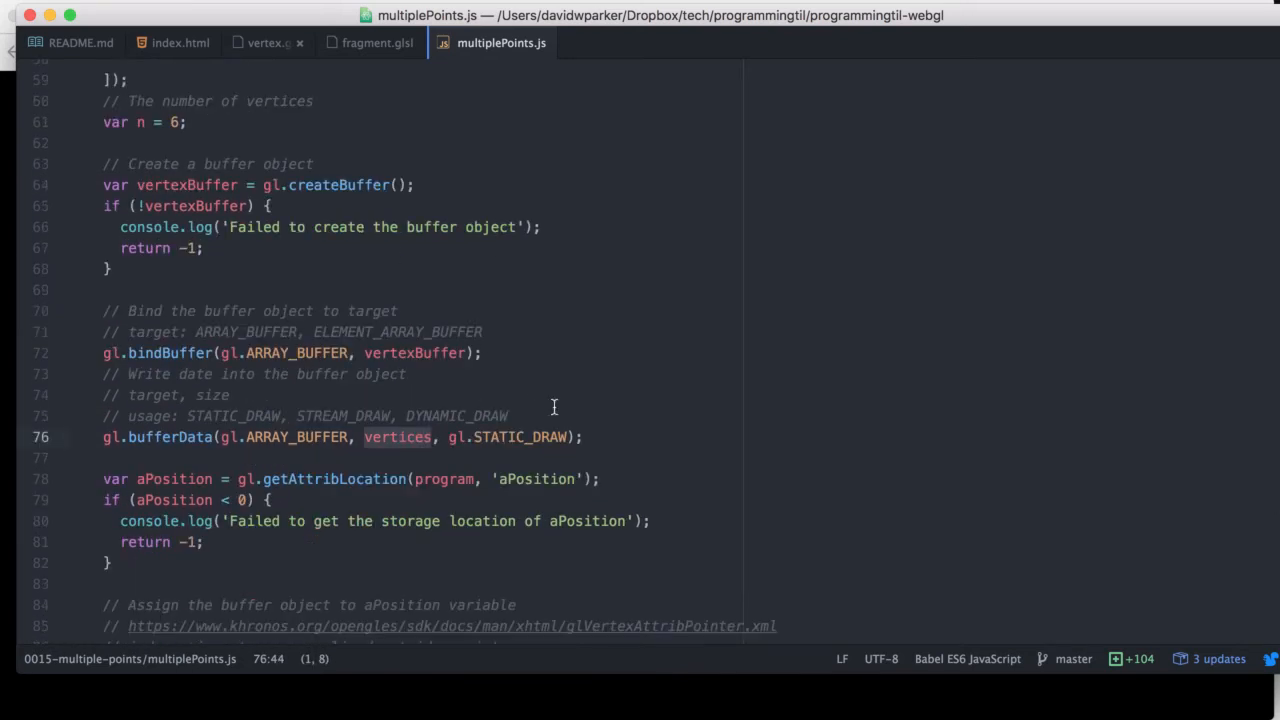
{"action": "scroll", "scroll_direction": "down", "scroll_amount": 3}
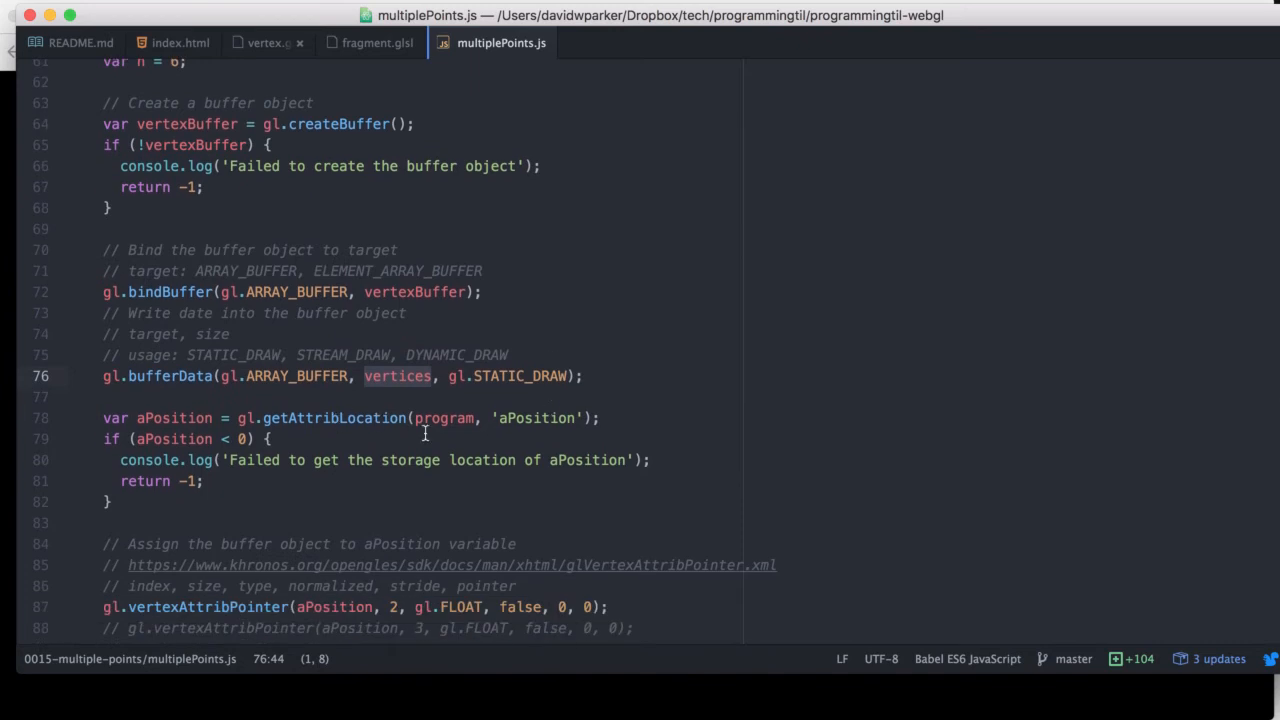
{"action": "left_click", "coordinate": [342, 432]}
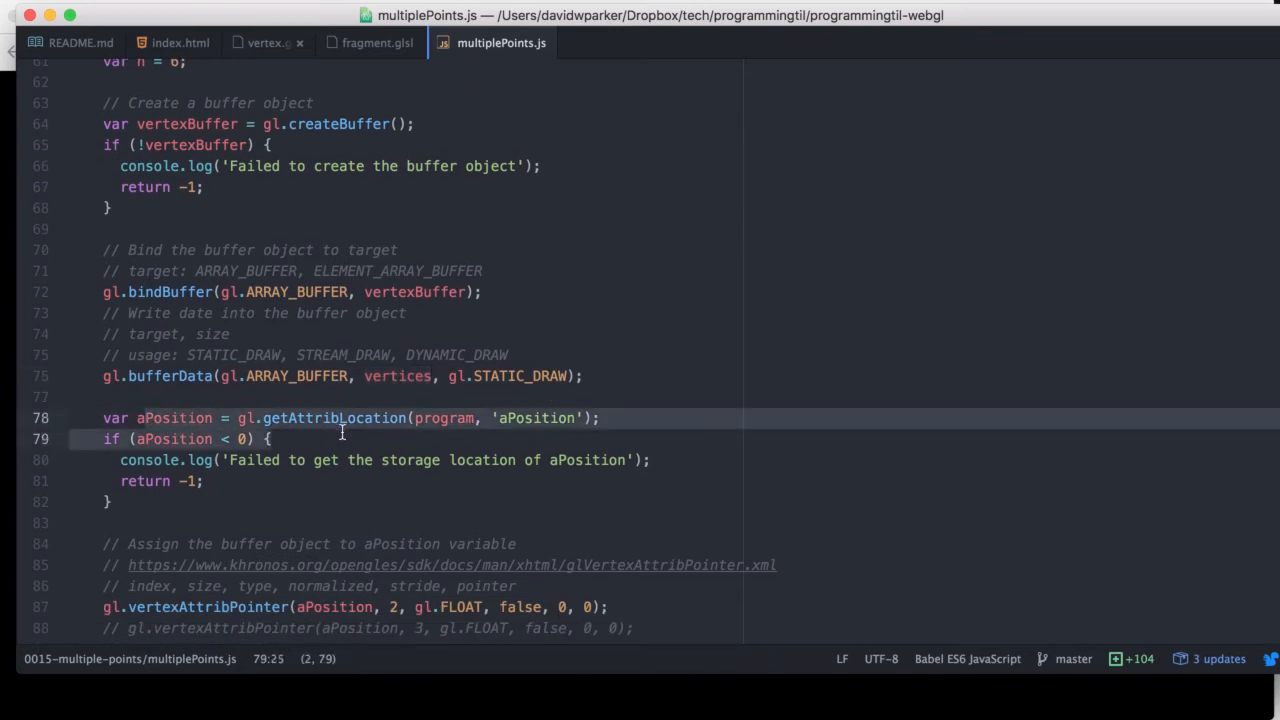
{"action": "left_click", "coordinate": [393, 481]}
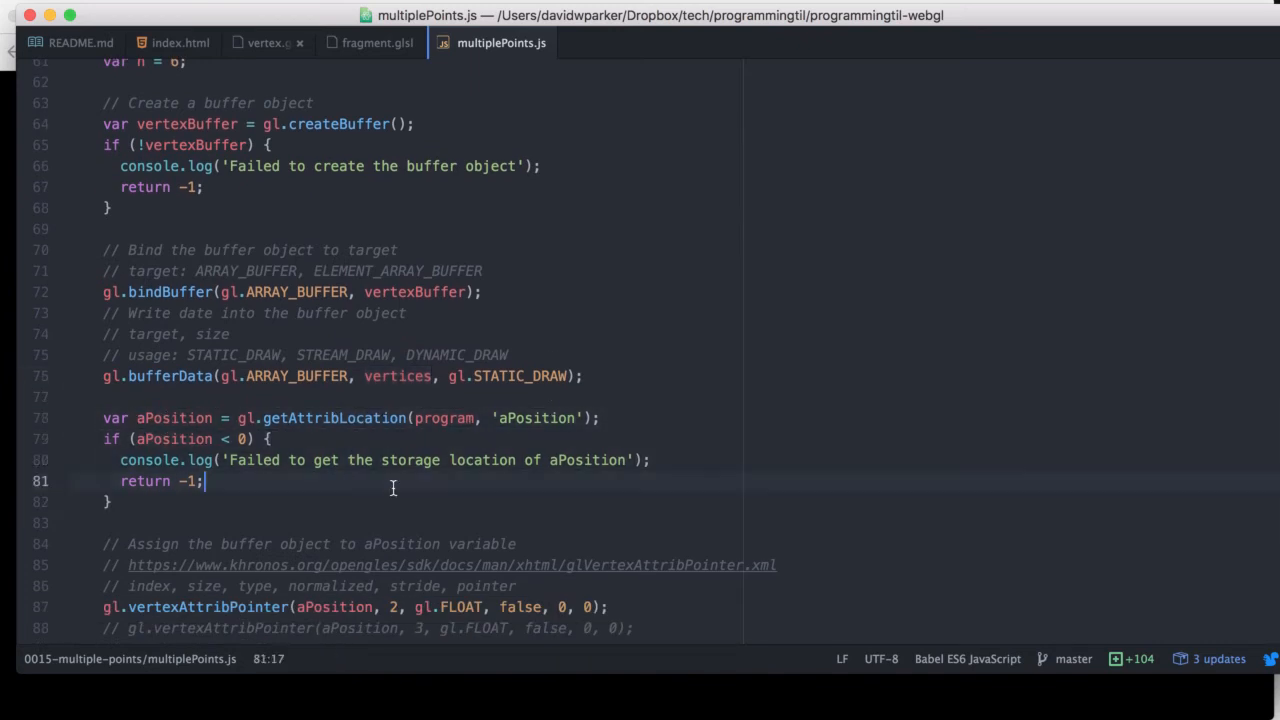
{"action": "scroll", "scroll_direction": "down", "scroll_amount": 3}
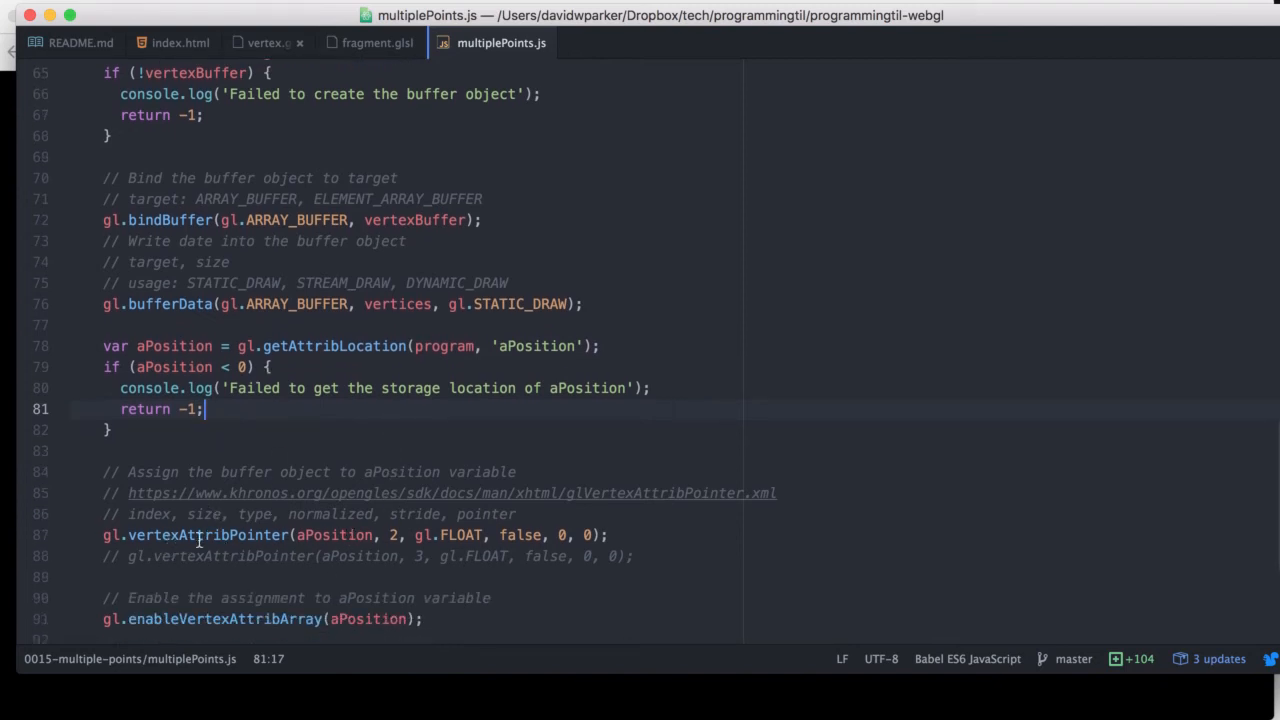
{"action": "left_click", "coordinate": [470, 529]}
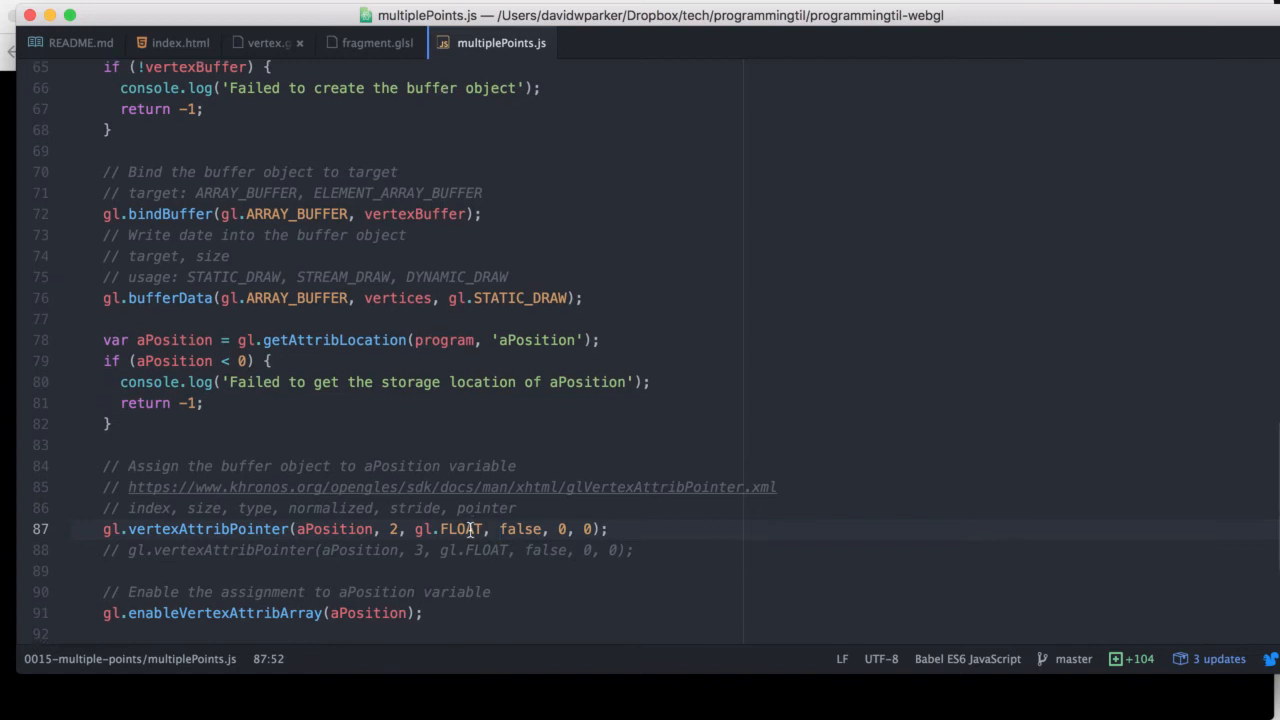
{"action": "scroll", "scroll_direction": "down", "scroll_amount": 3}
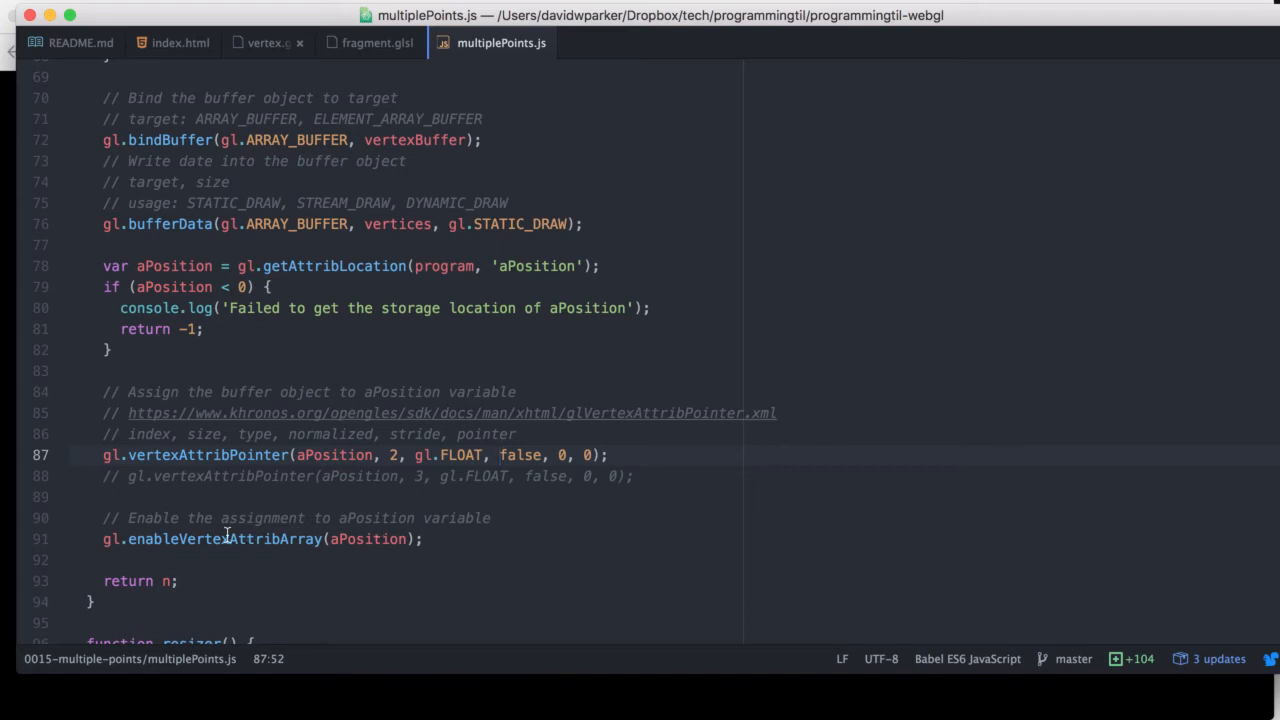
{"action": "left_click", "coordinate": [499, 455]}
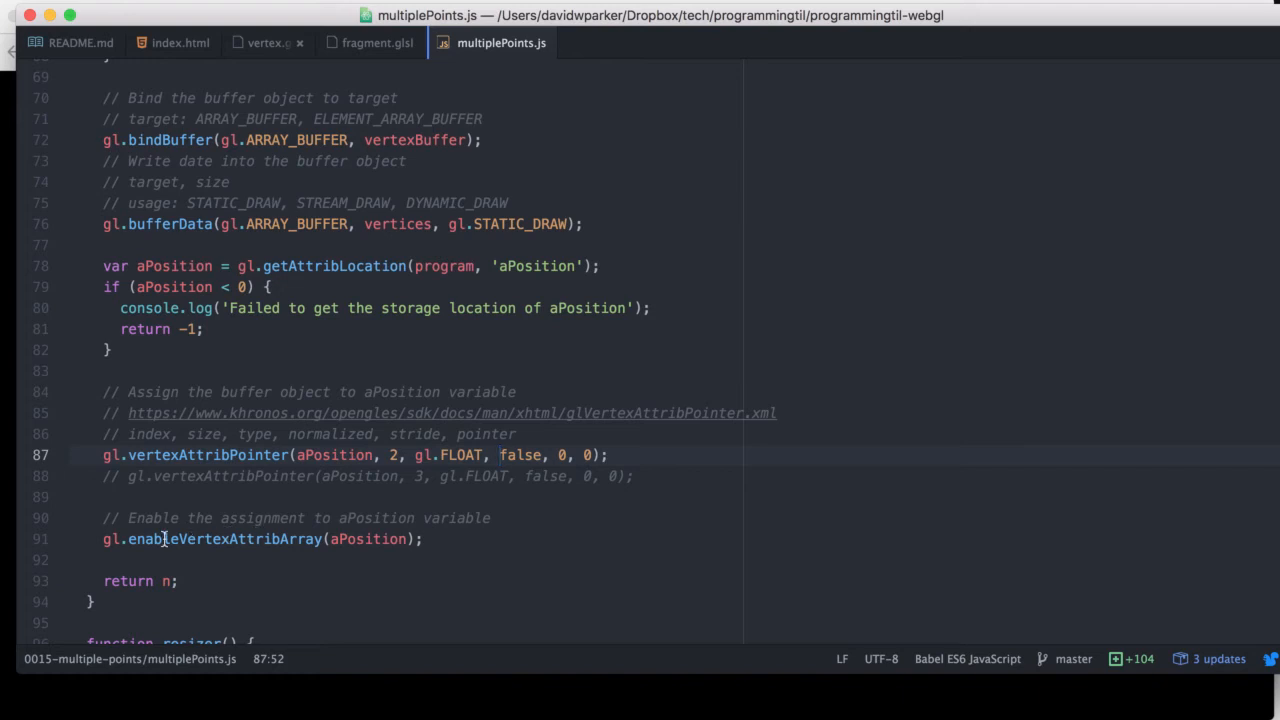
{"action": "left_click", "coordinate": [100, 560]}
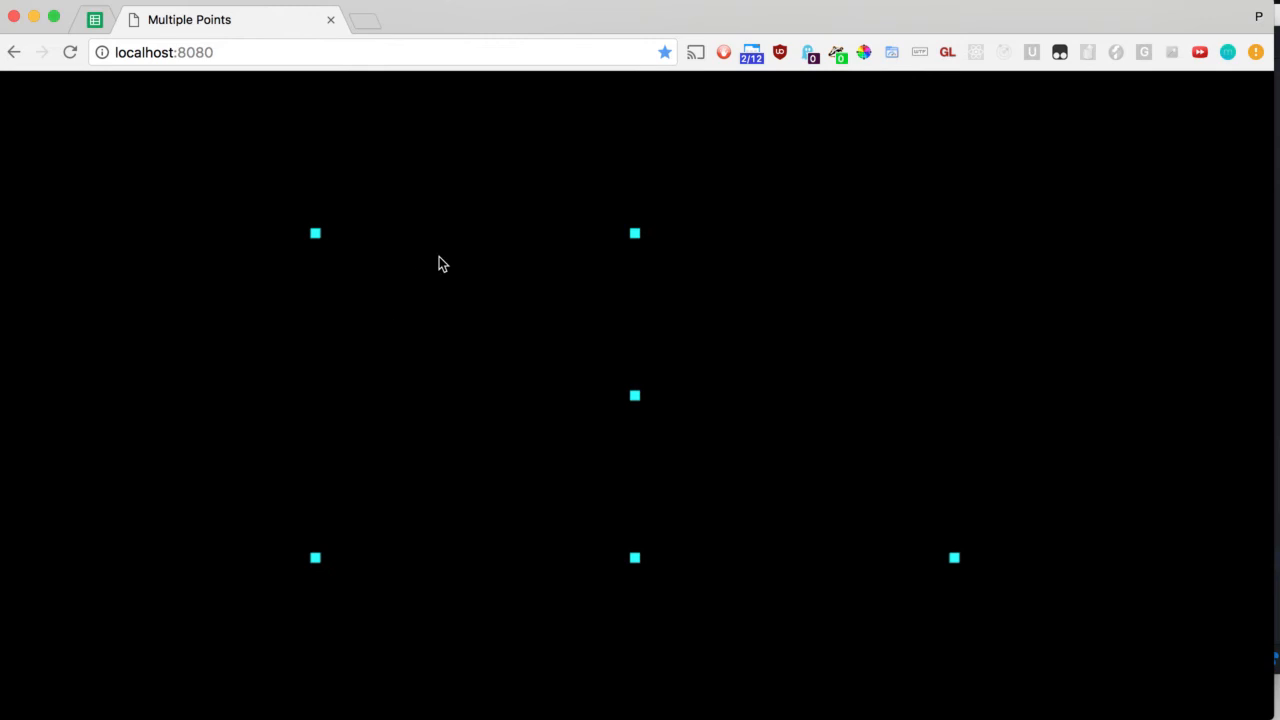
{"action": "mouse_move", "coordinate": [380, 542]}
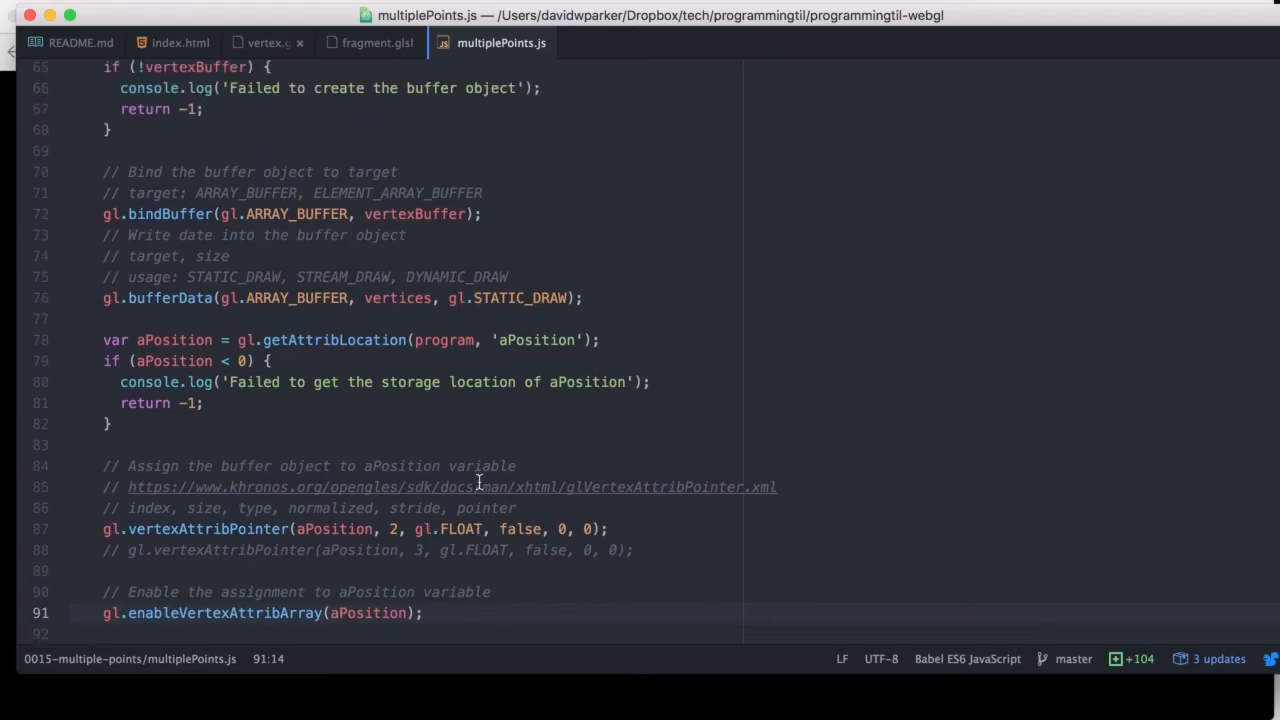
Go to the vertexAttribPointer lines to switch vertex size from 2 to 3
{"action": "scroll", "scroll_direction": "down", "scroll_amount": 3}
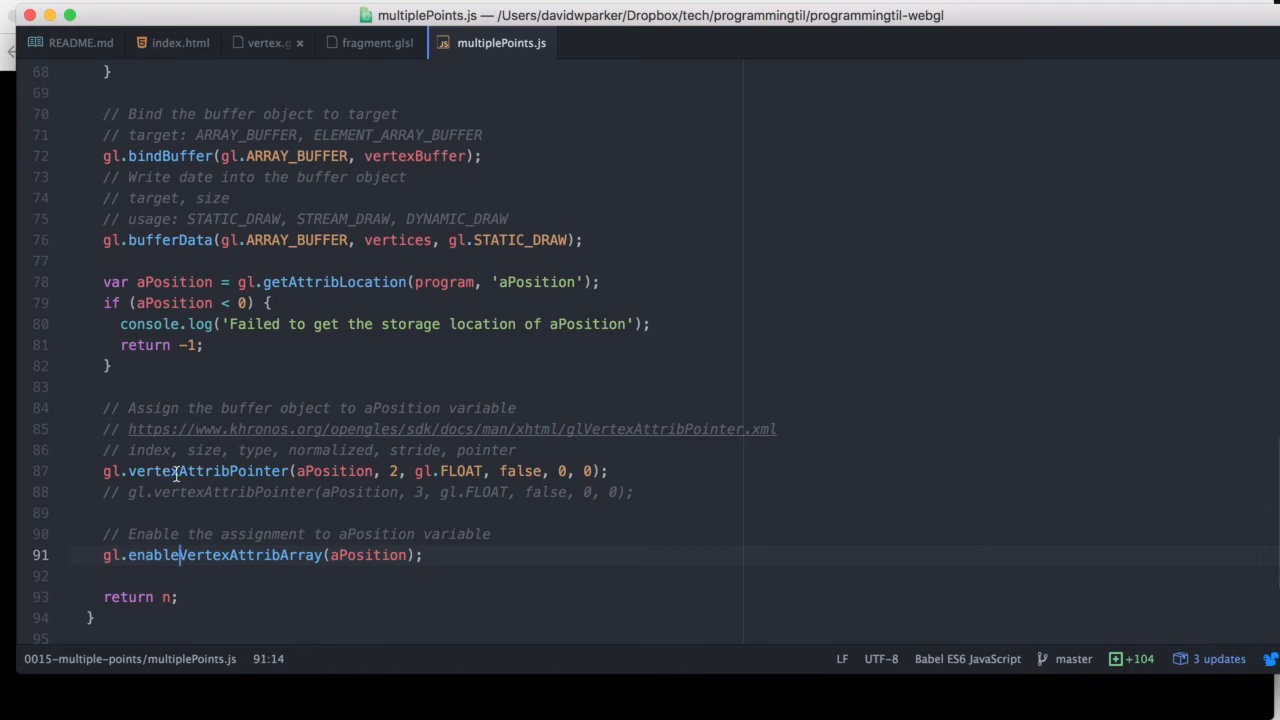
{"action": "mouse_move", "coordinate": [253, 491]}
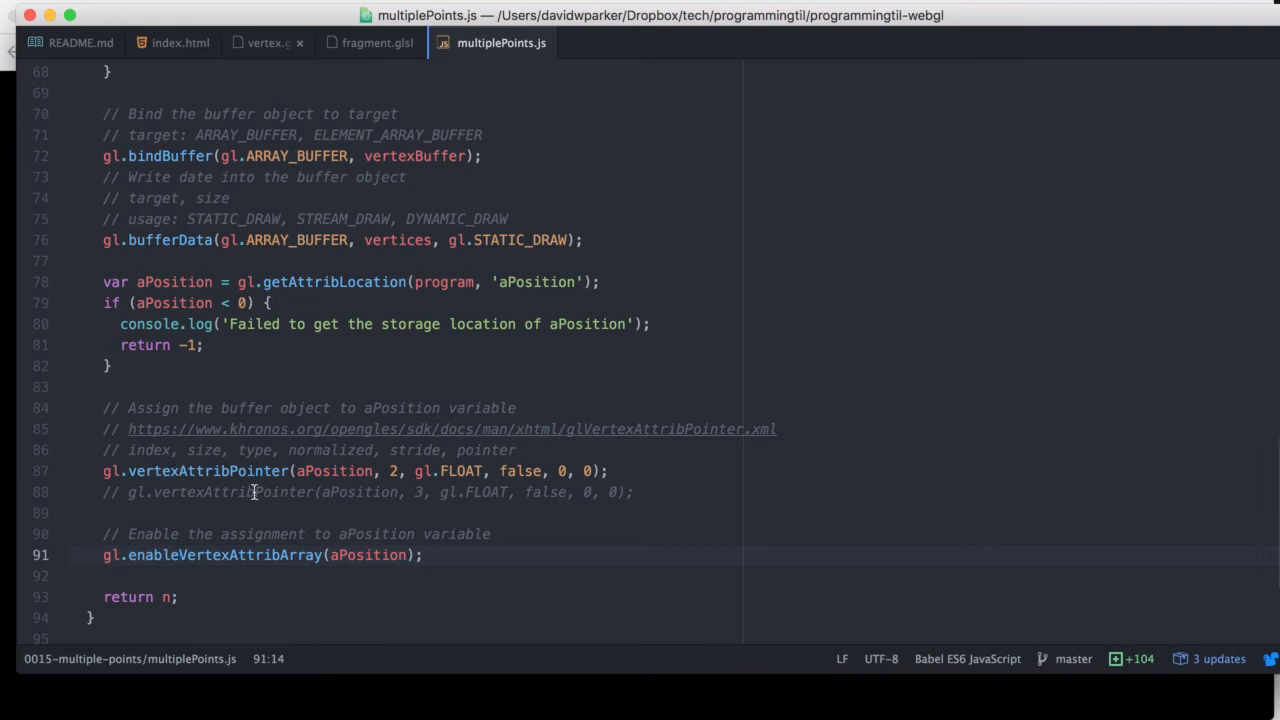
{"action": "left_click", "coordinate": [393, 471]}
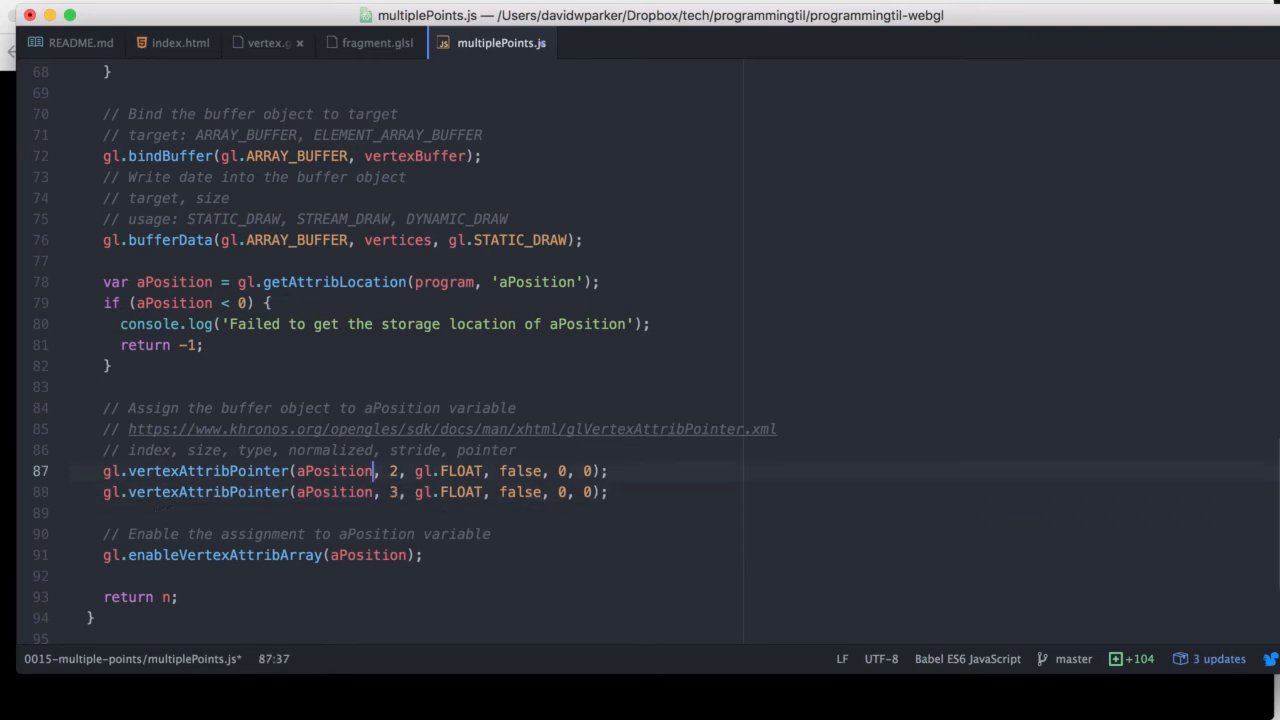
{"action": "scroll", "scroll_direction": "up", "scroll_amount": 3}
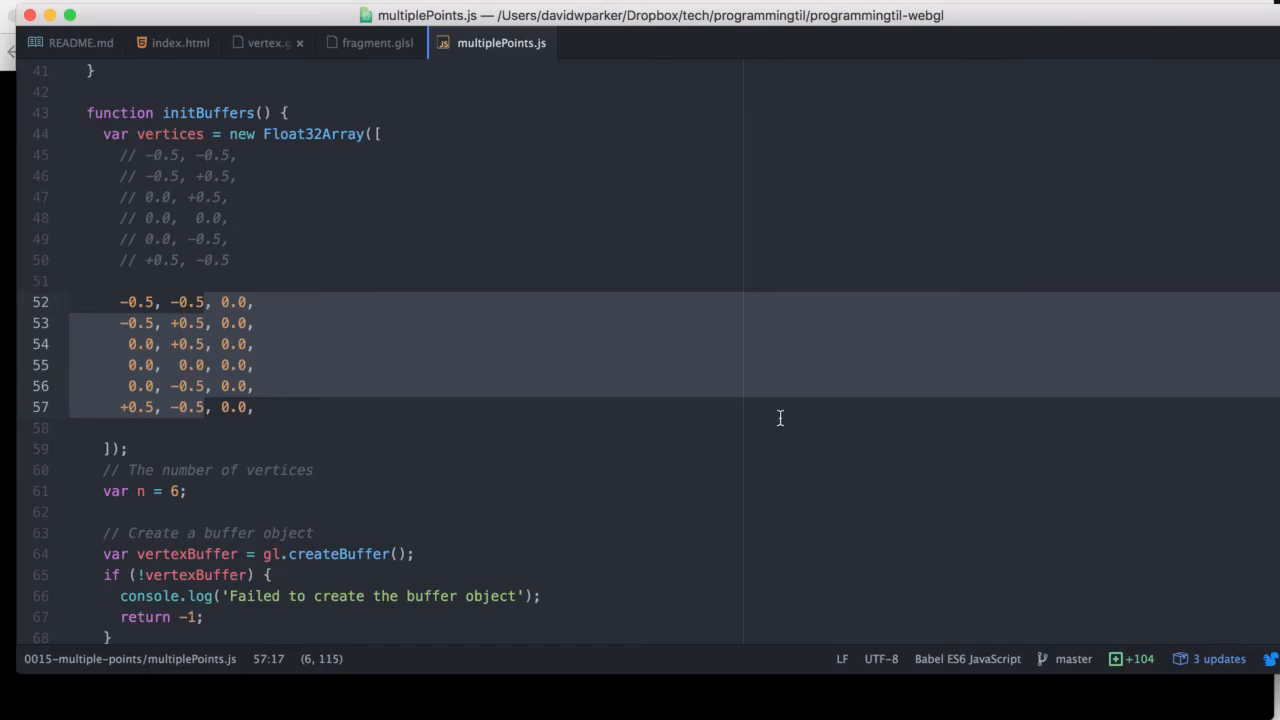
{"action": "left_click", "coordinate": [145, 302]}
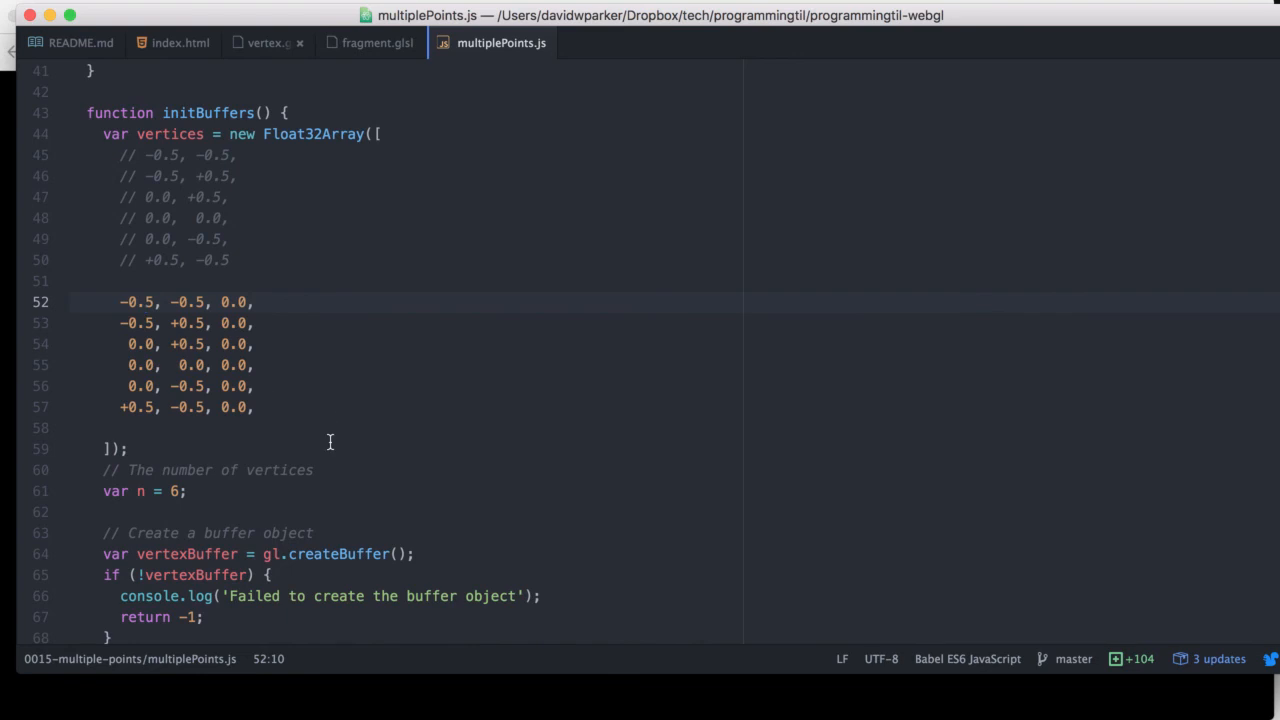
{"action": "scroll", "scroll_direction": "down", "scroll_amount": 3}
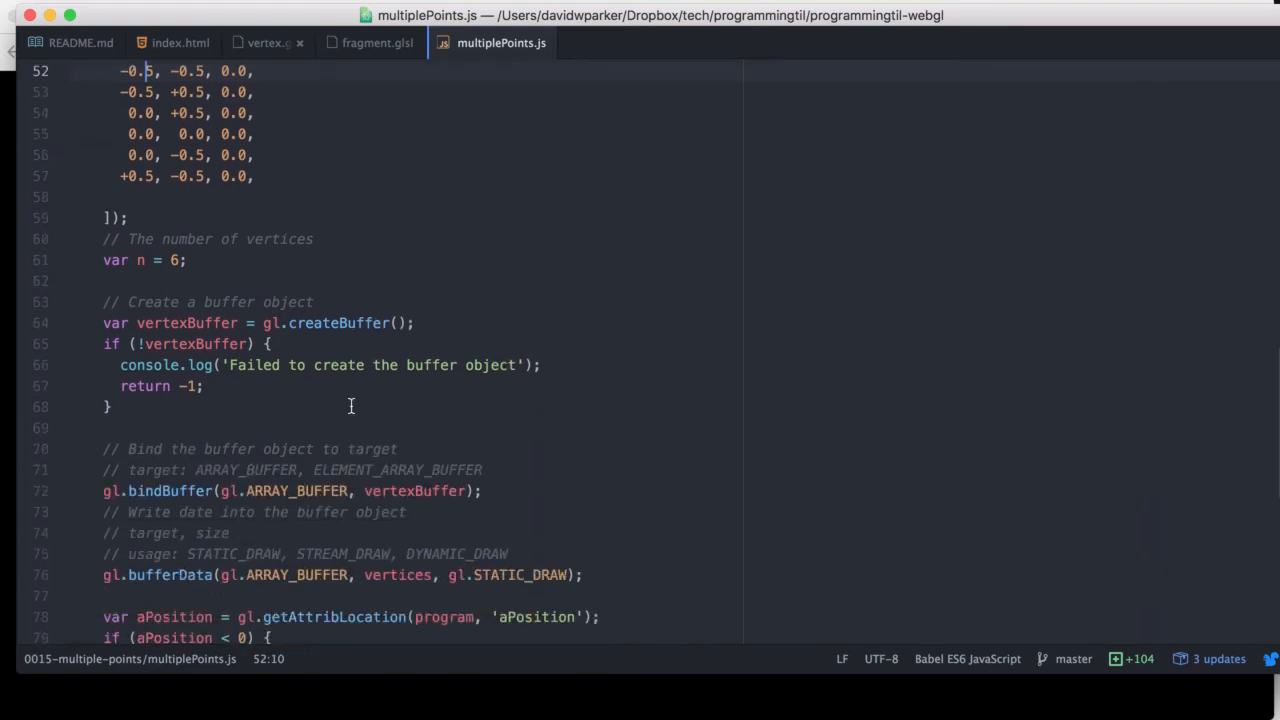
{"action": "scroll", "scroll_direction": "up", "scroll_amount": 3}
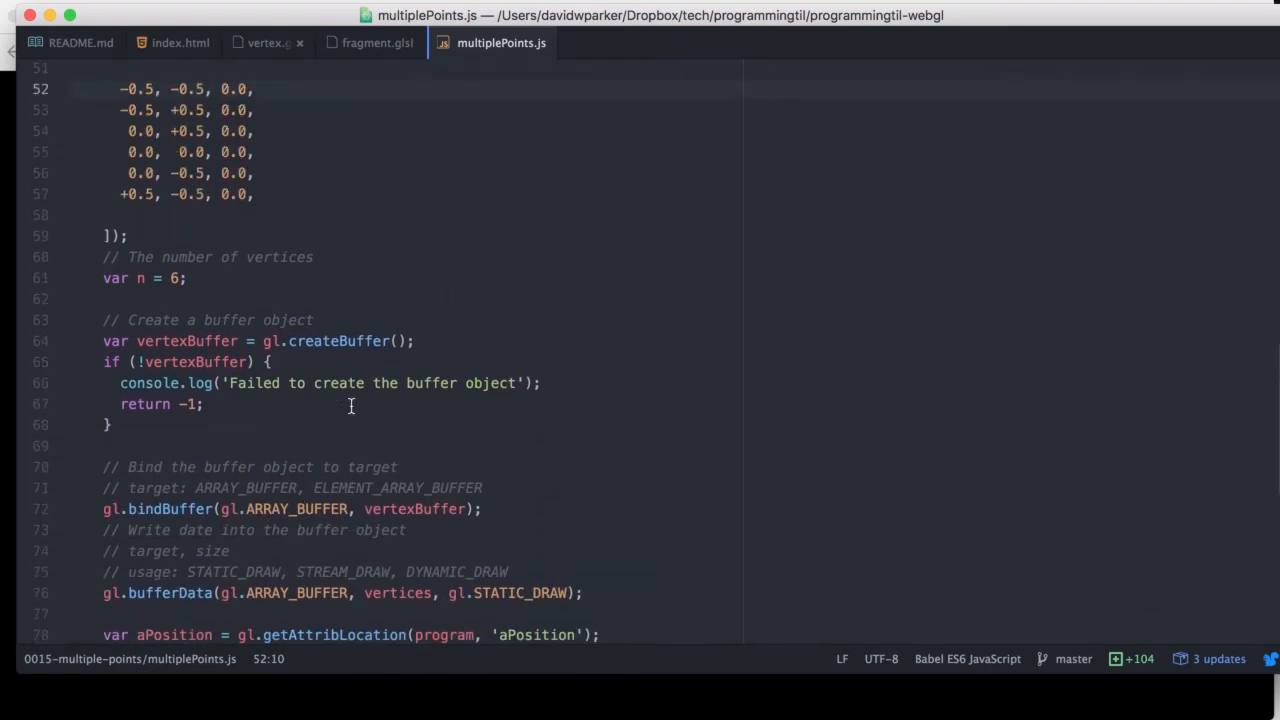
{"action": "scroll", "scroll_direction": "up", "scroll_amount": 3}
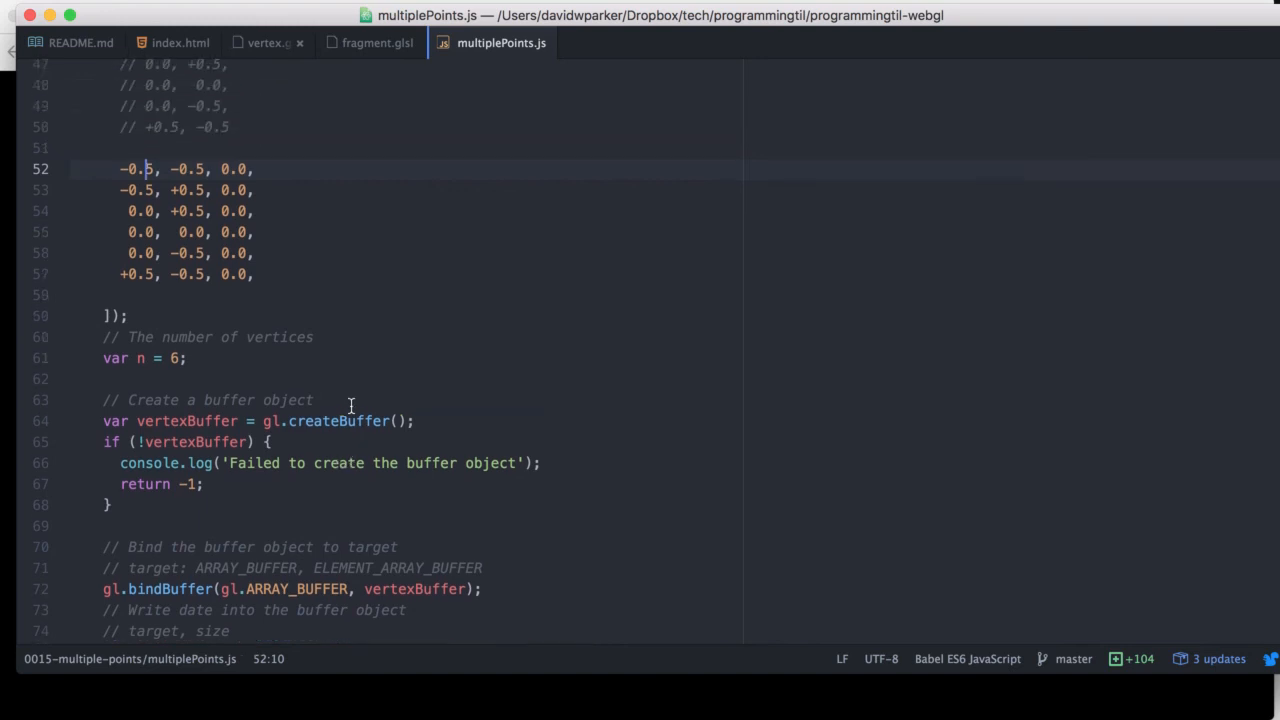
{"action": "scroll", "scroll_direction": "up", "scroll_amount": 3}
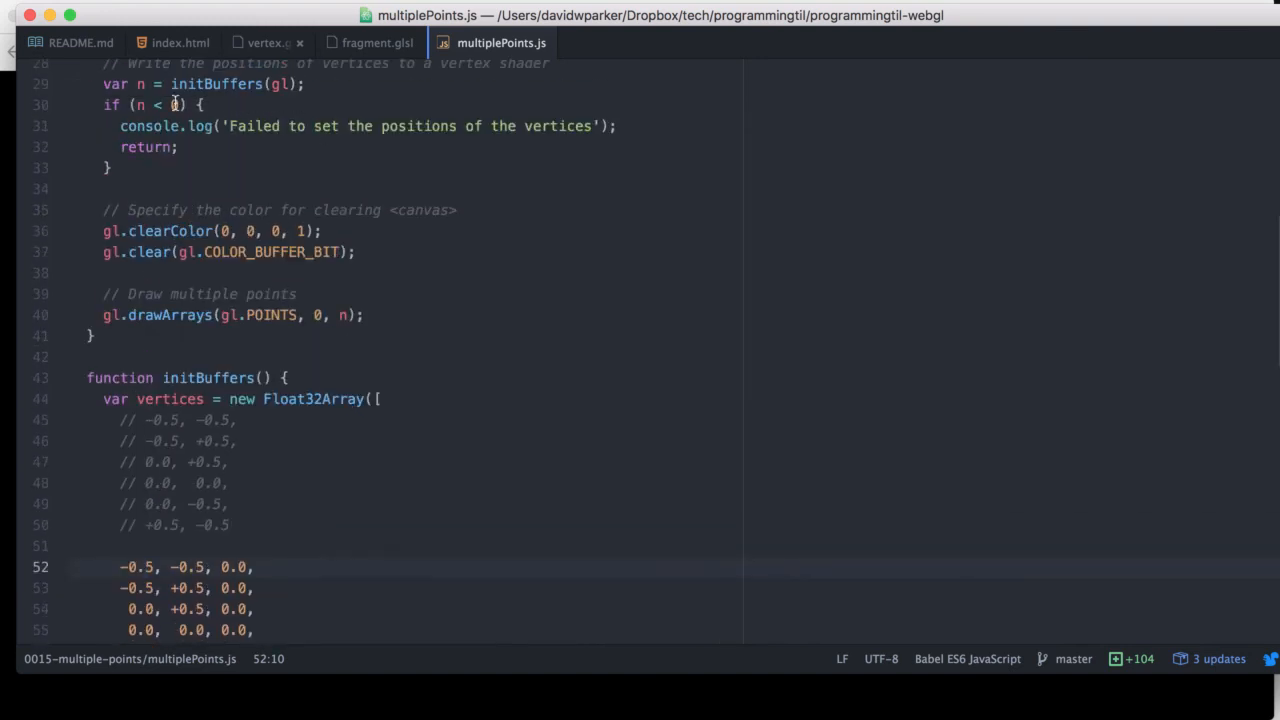
{"action": "left_click", "coordinate": [544, 314]}
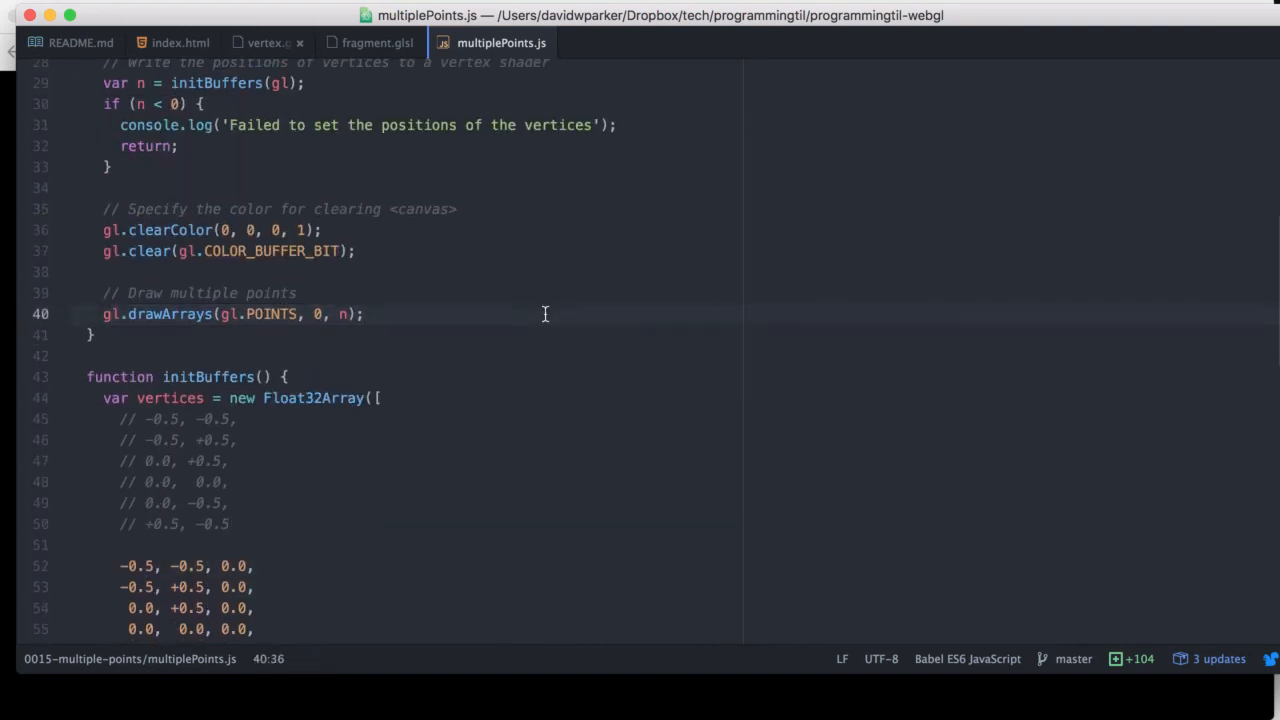
{"action": "scroll", "scroll_direction": "down", "scroll_amount": 3}
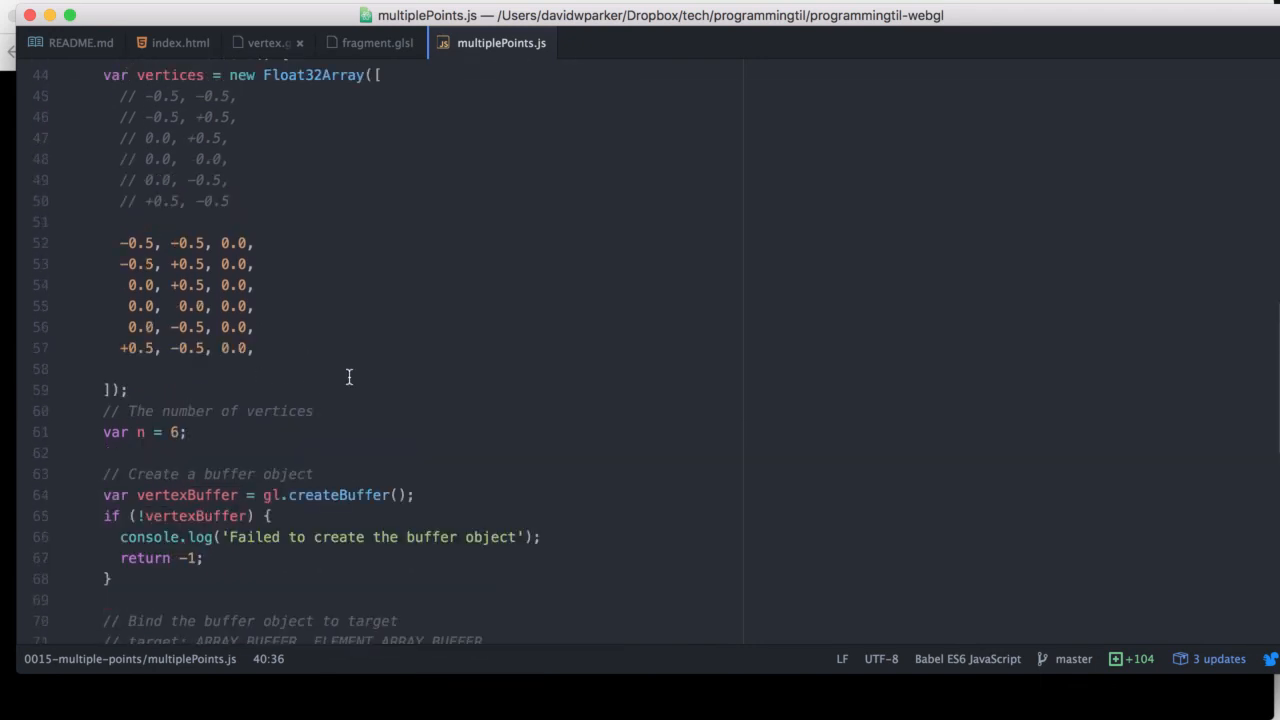
{"action": "scroll", "scroll_direction": "down", "scroll_amount": 3}
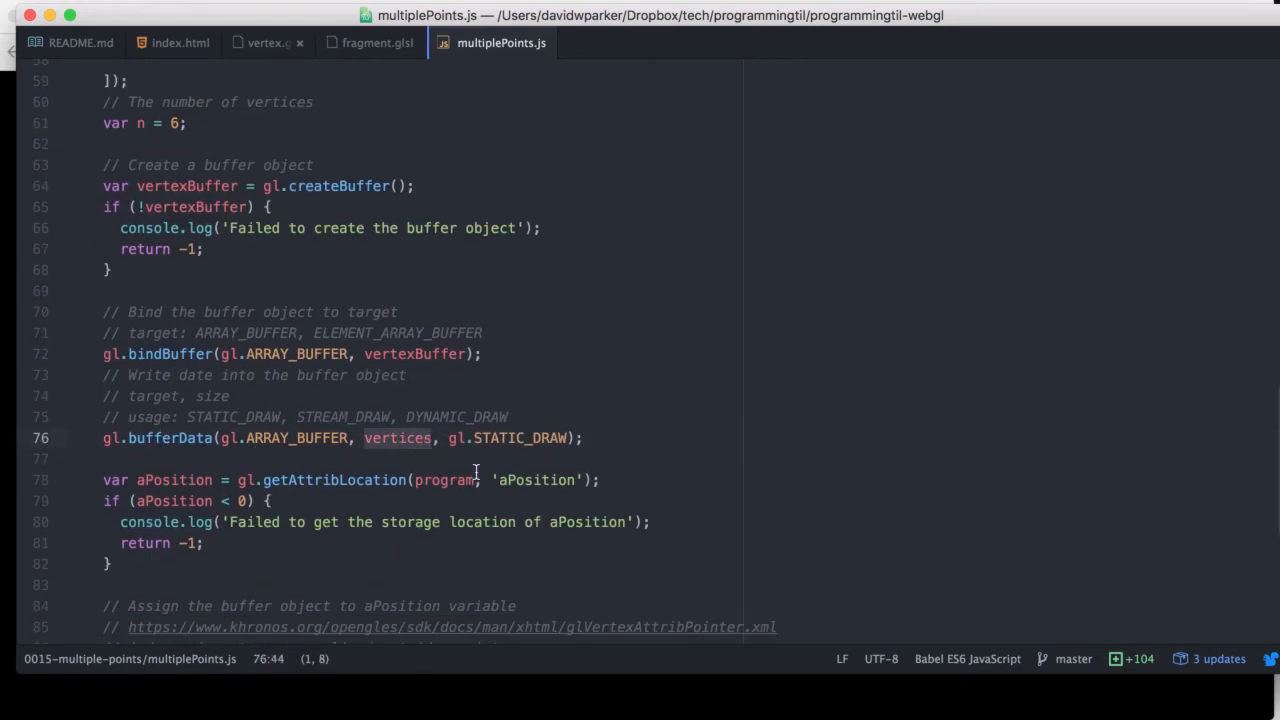
{"action": "mouse_move", "coordinate": [467, 479]}
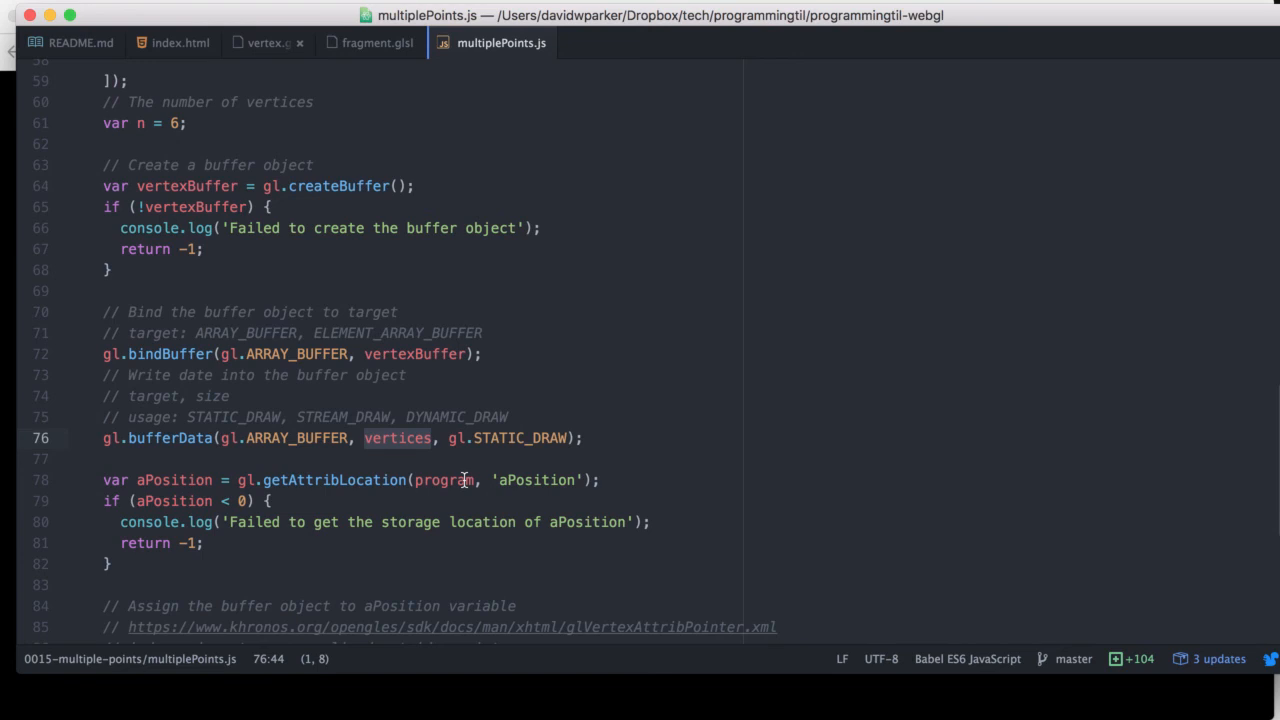
{"action": "scroll", "scroll_direction": "down", "scroll_amount": 3}
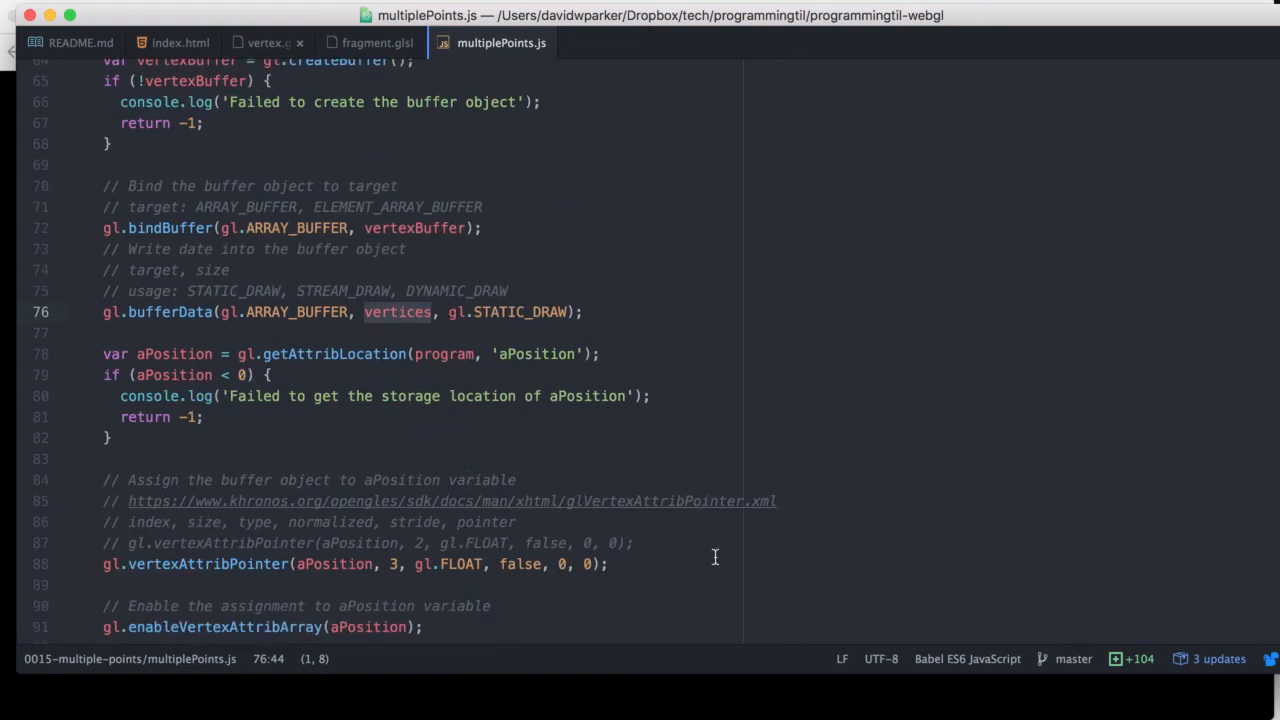
{"action": "left_click", "coordinate": [628, 585]}
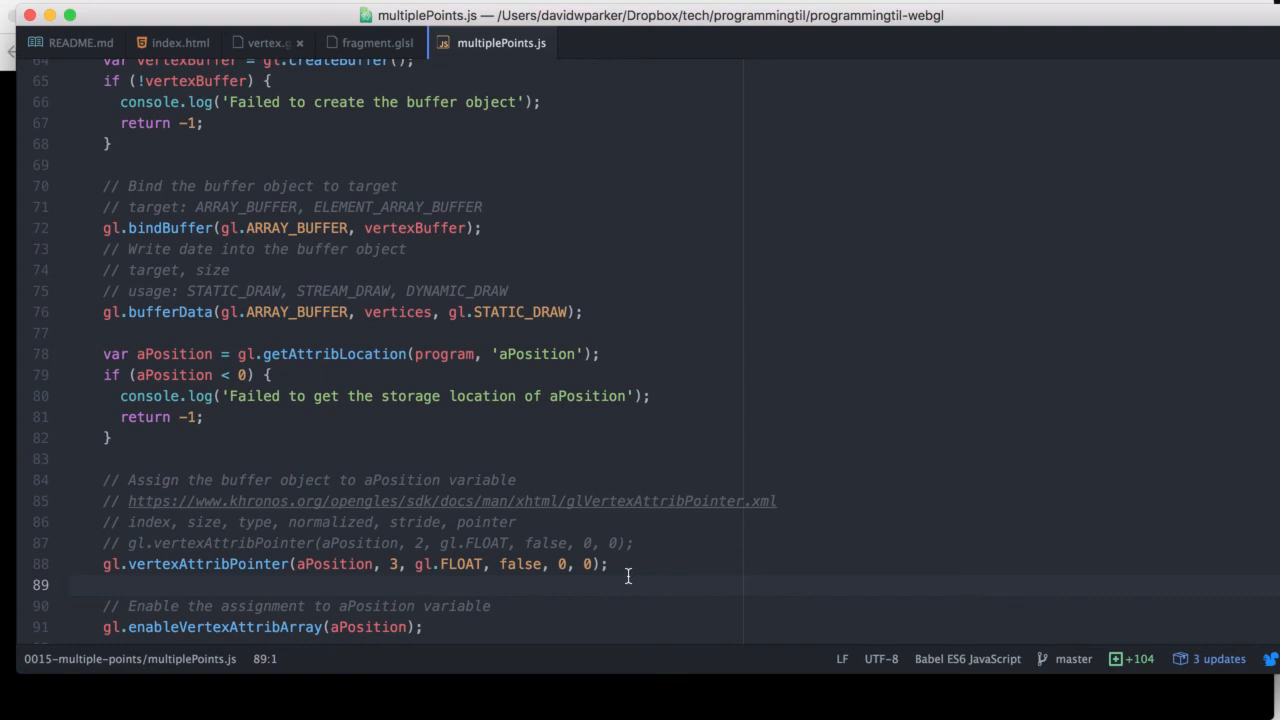
{"action": "left_click", "coordinate": [69, 585]}
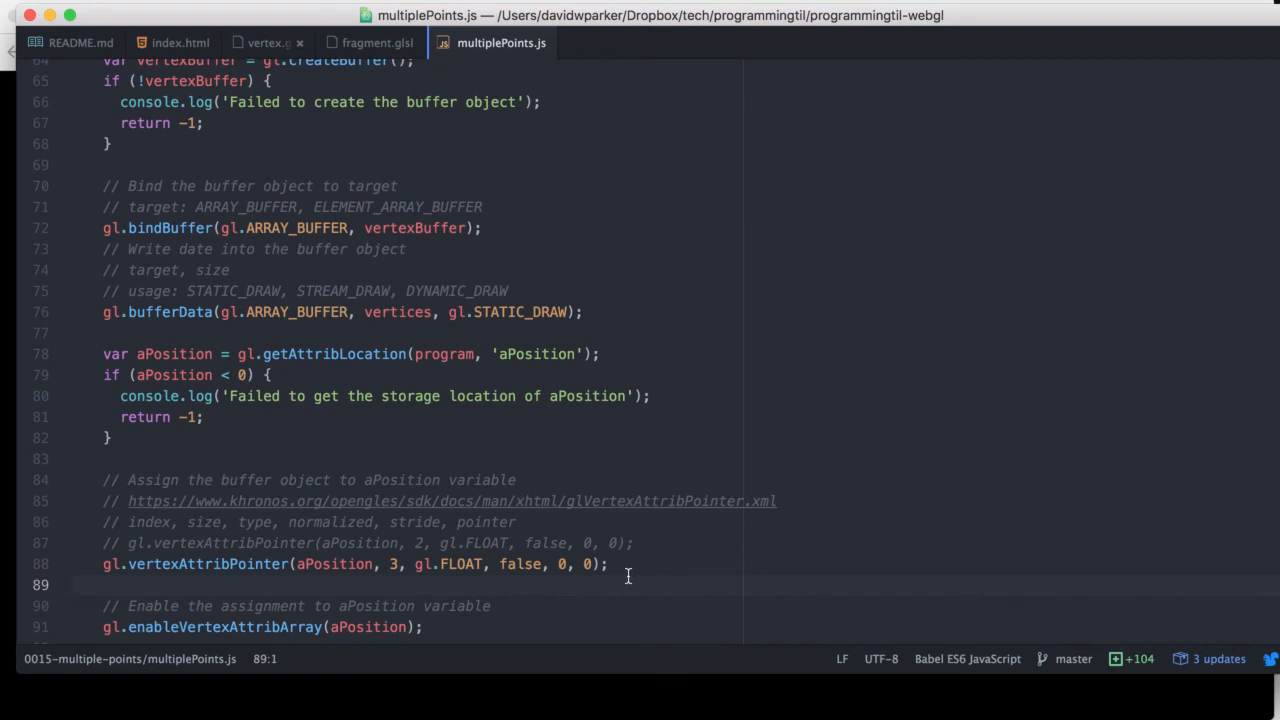
{"action": "left_click", "coordinate": [70, 585]}
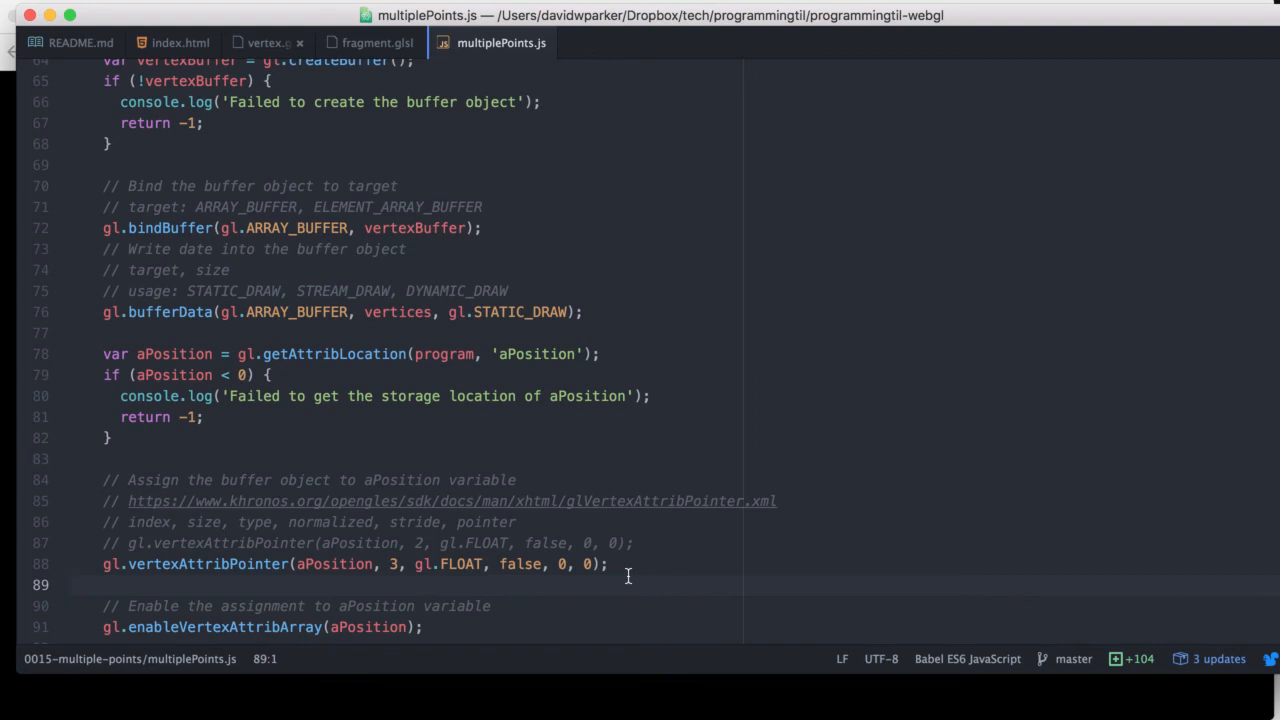
{"action": "left_click", "coordinate": [70, 585]}
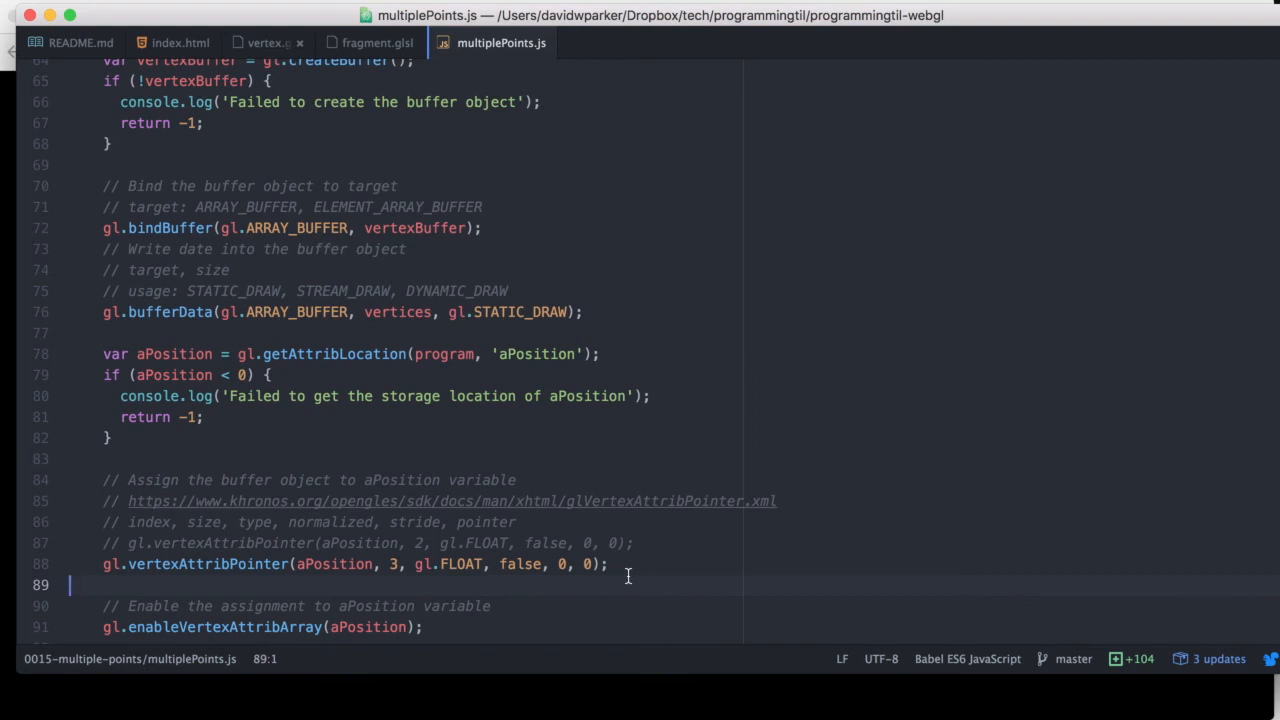